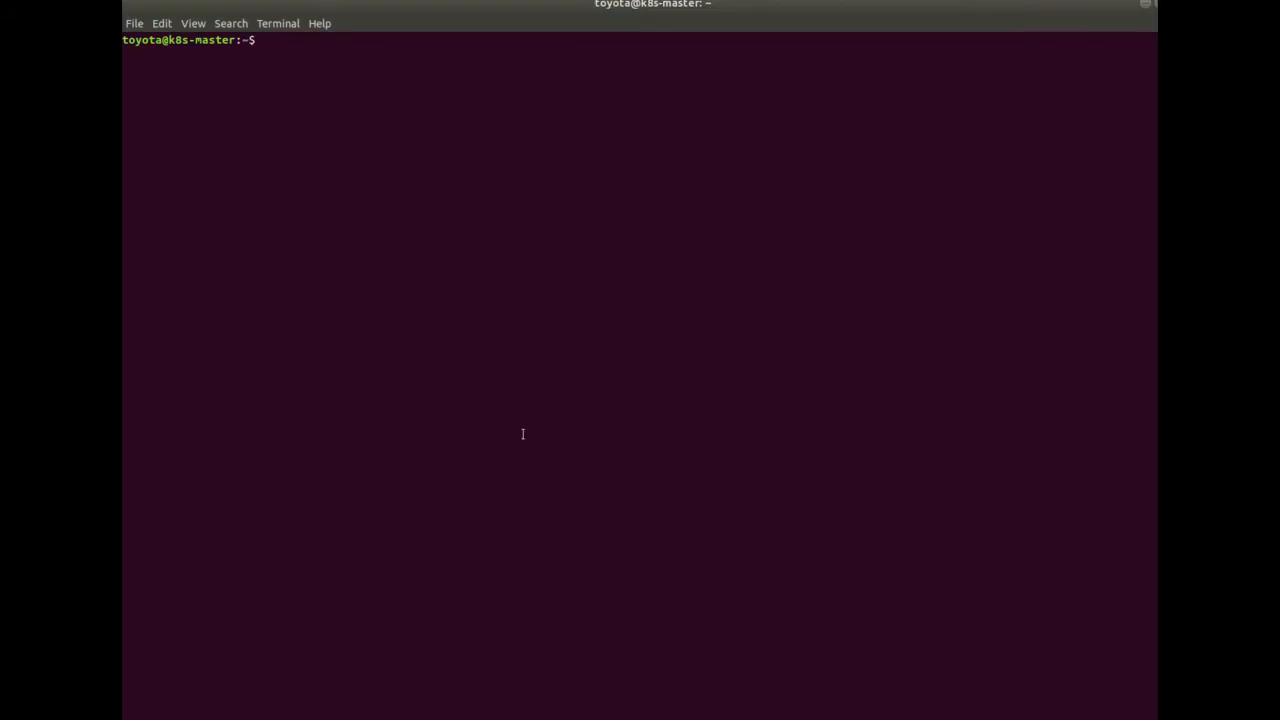
- Launch the Python interpreter to confirm version 3.7.7, then leave it with exit()
{"action": "type", "text": "python"}
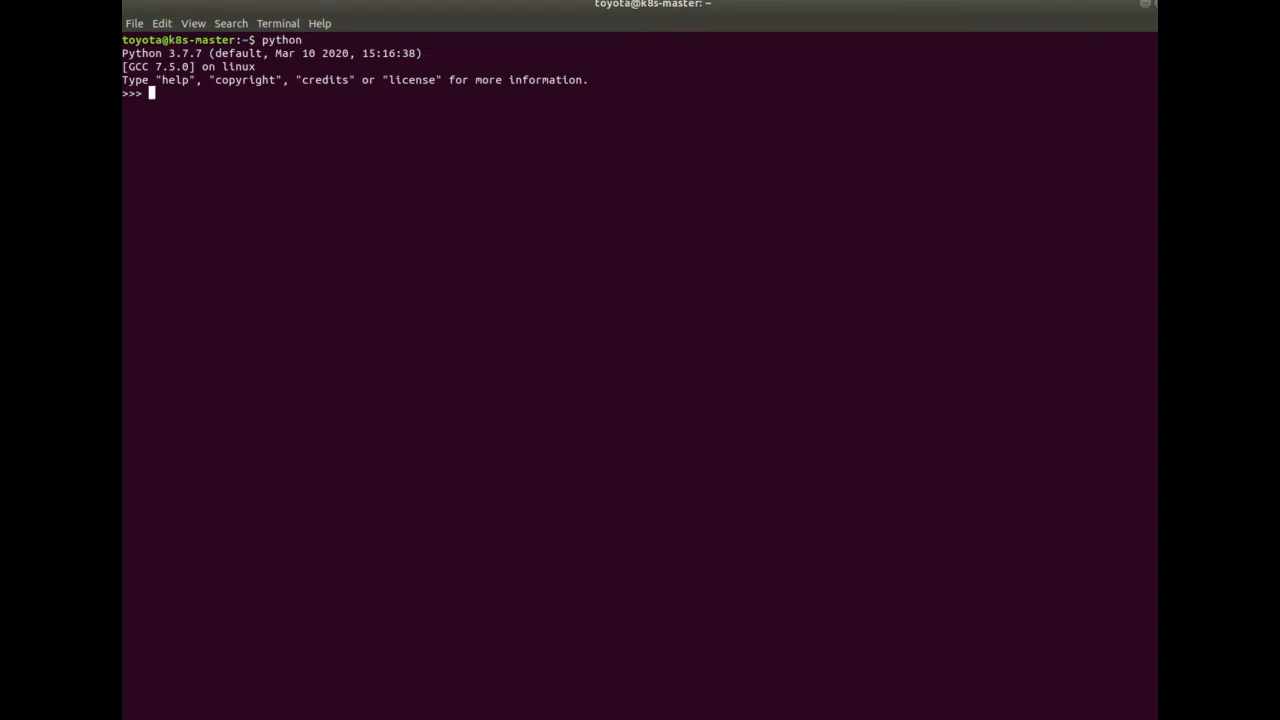
{"action": "type", "text": "e"}
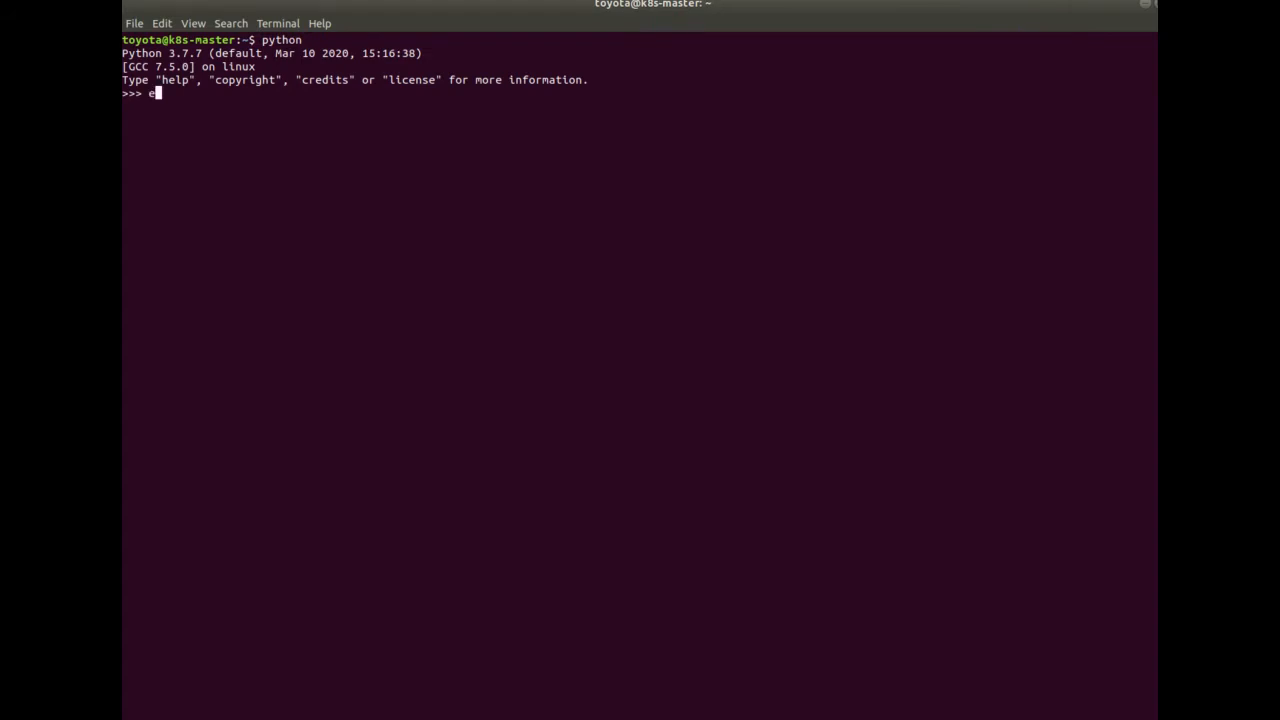
{"action": "type", "text": "xit()"}
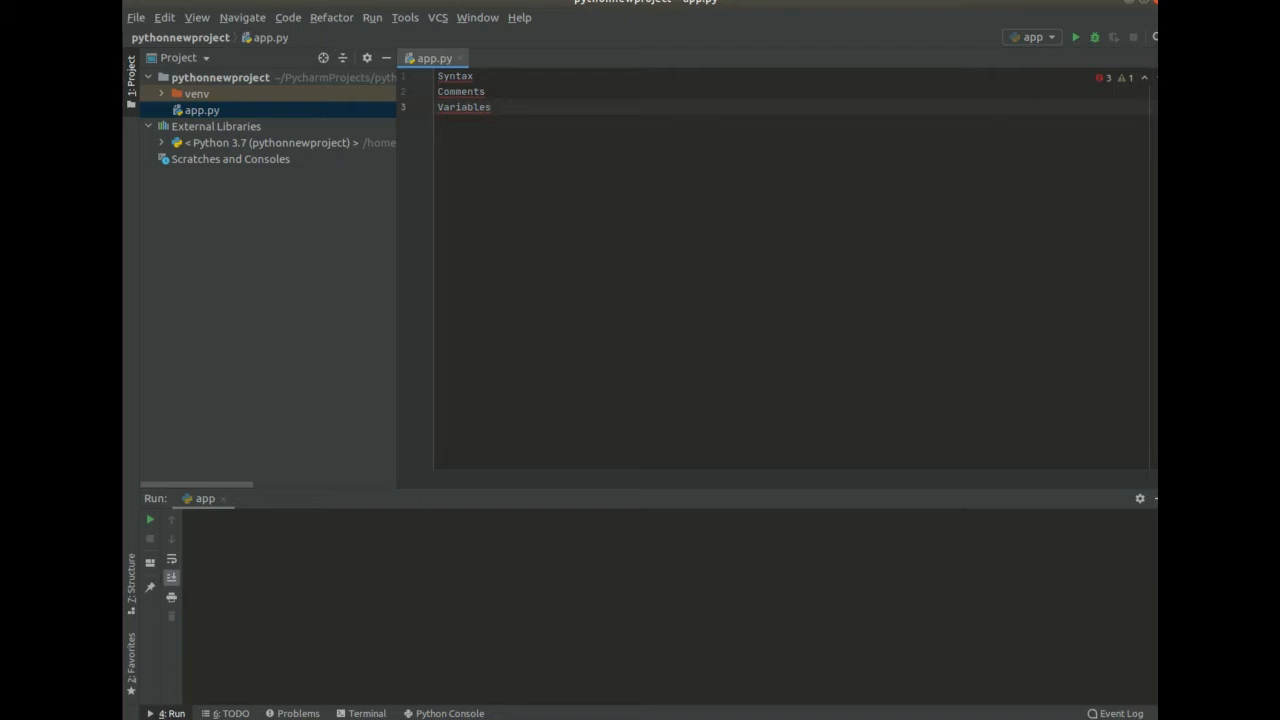
- Focus the app.py editor and bring up the File menu commands
{"action": "left_click", "coordinate": [492, 108]}
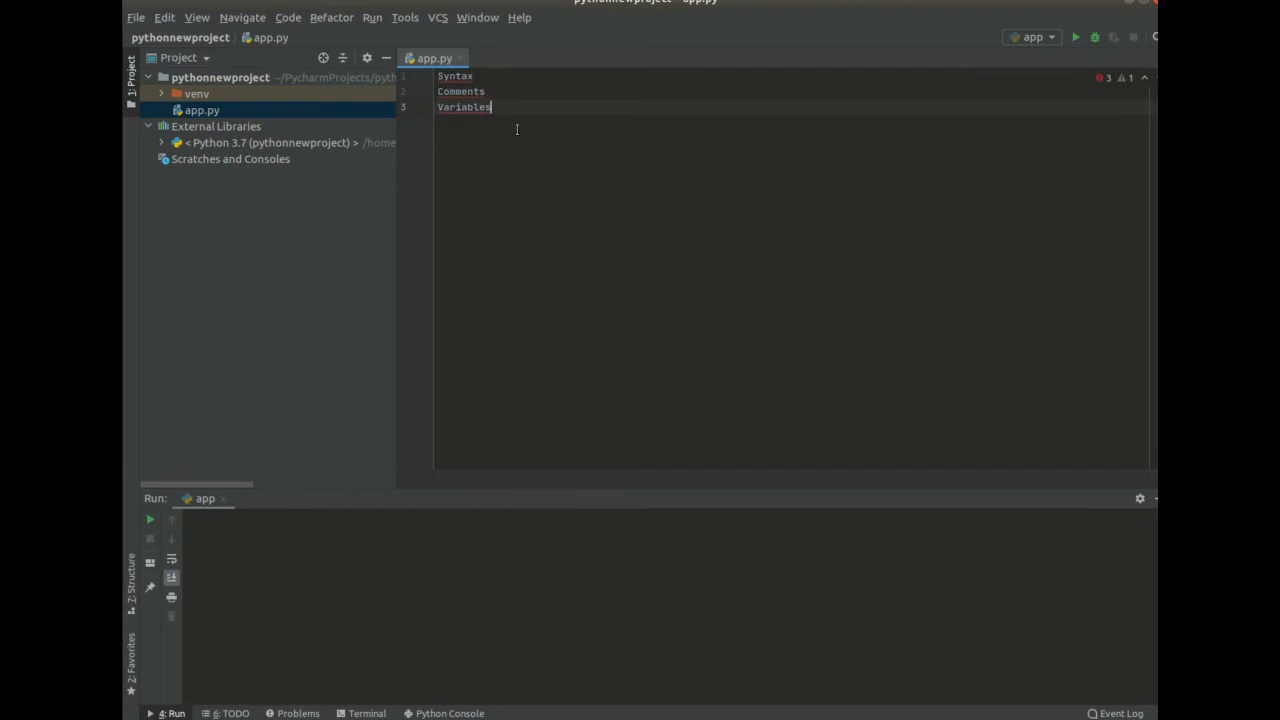
{"action": "left_click", "coordinate": [136, 16]}
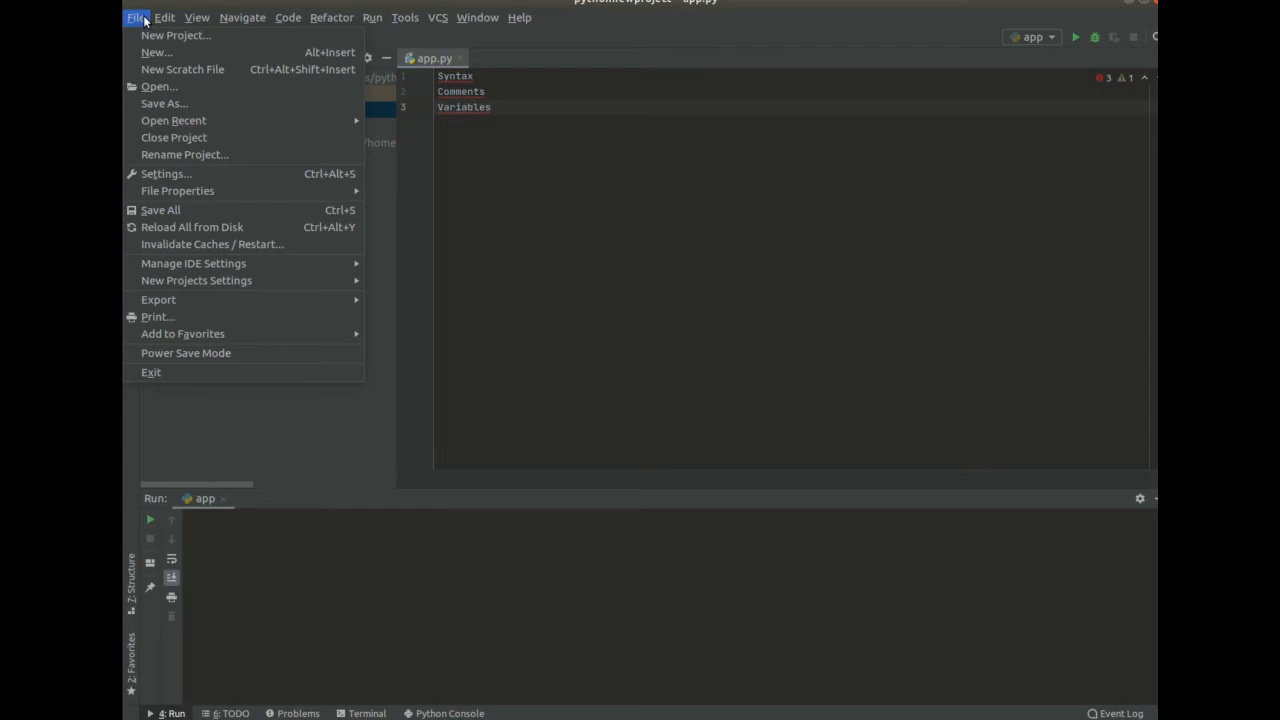
{"action": "left_click", "coordinate": [178, 36]}
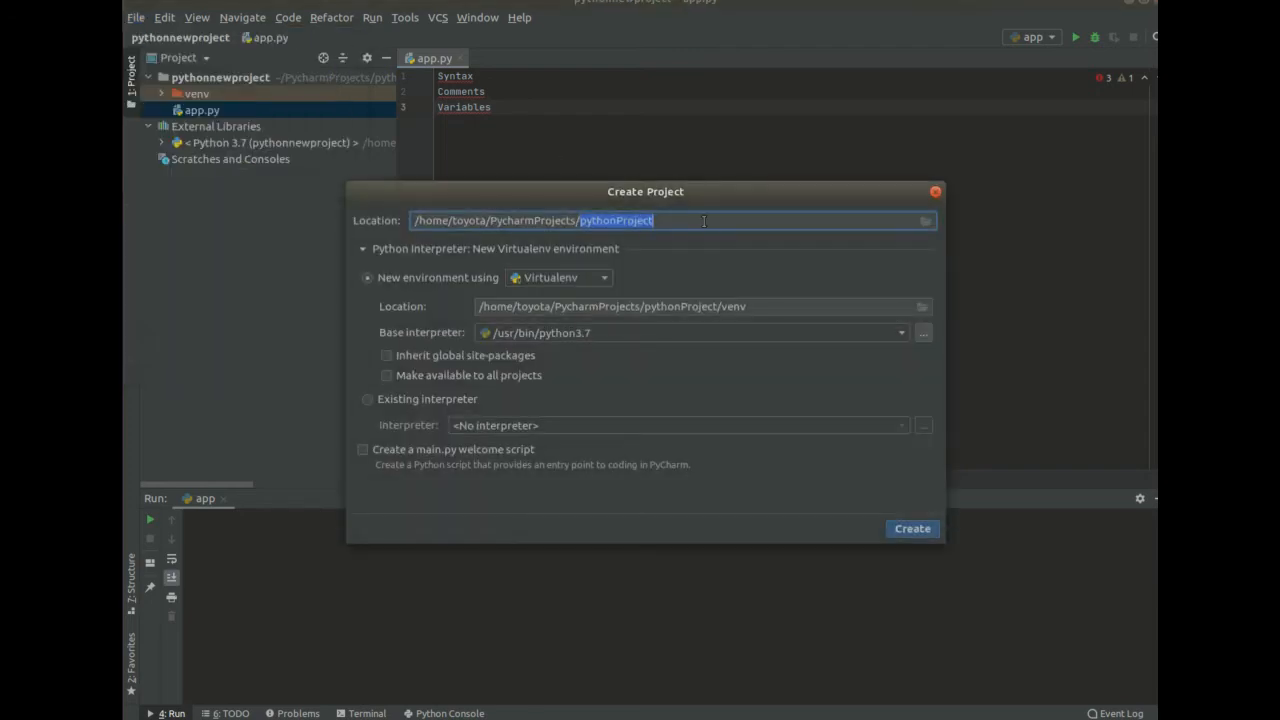
{"action": "type", "text": "t"}
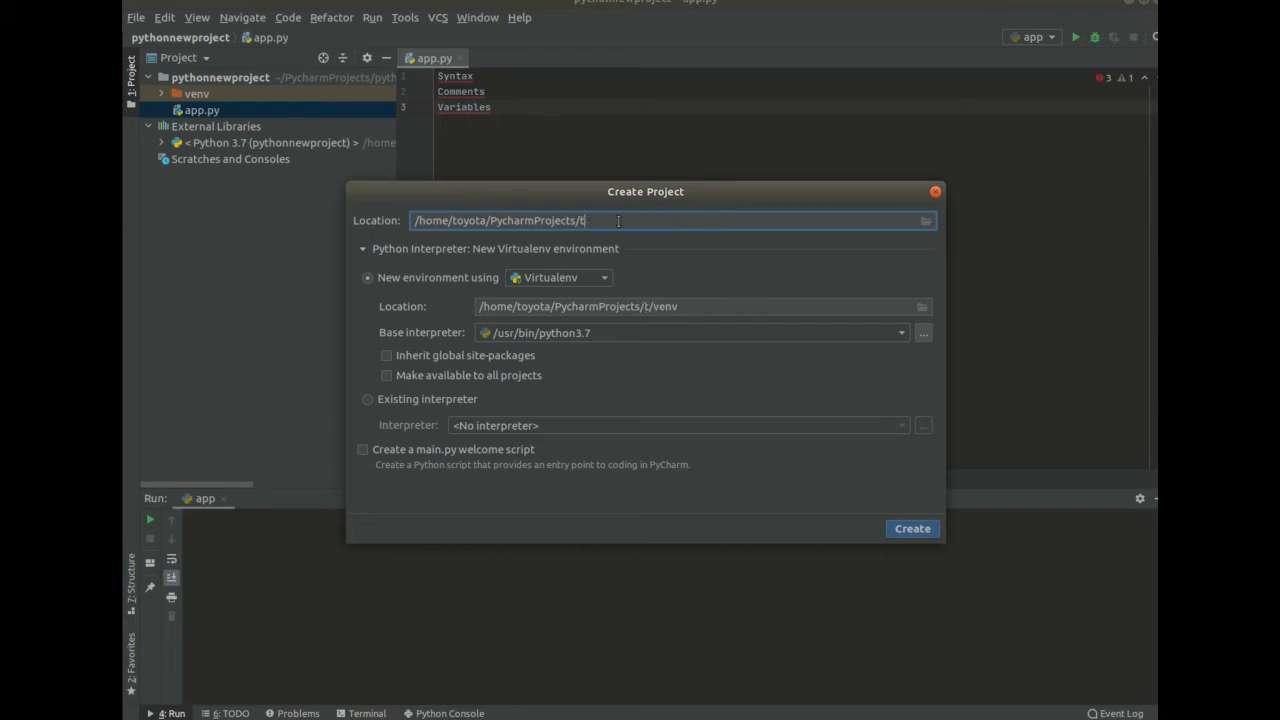
{"action": "type", "text": "estpy"}
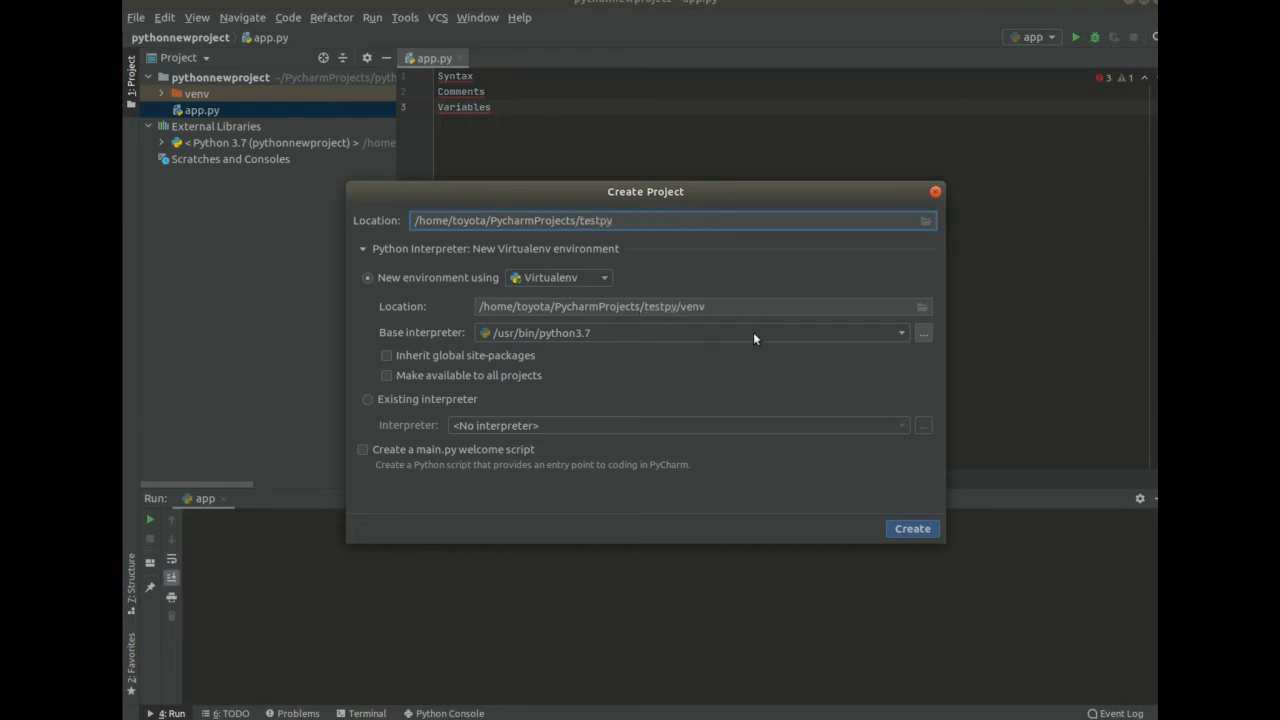
{"action": "left_click", "coordinate": [900, 332]}
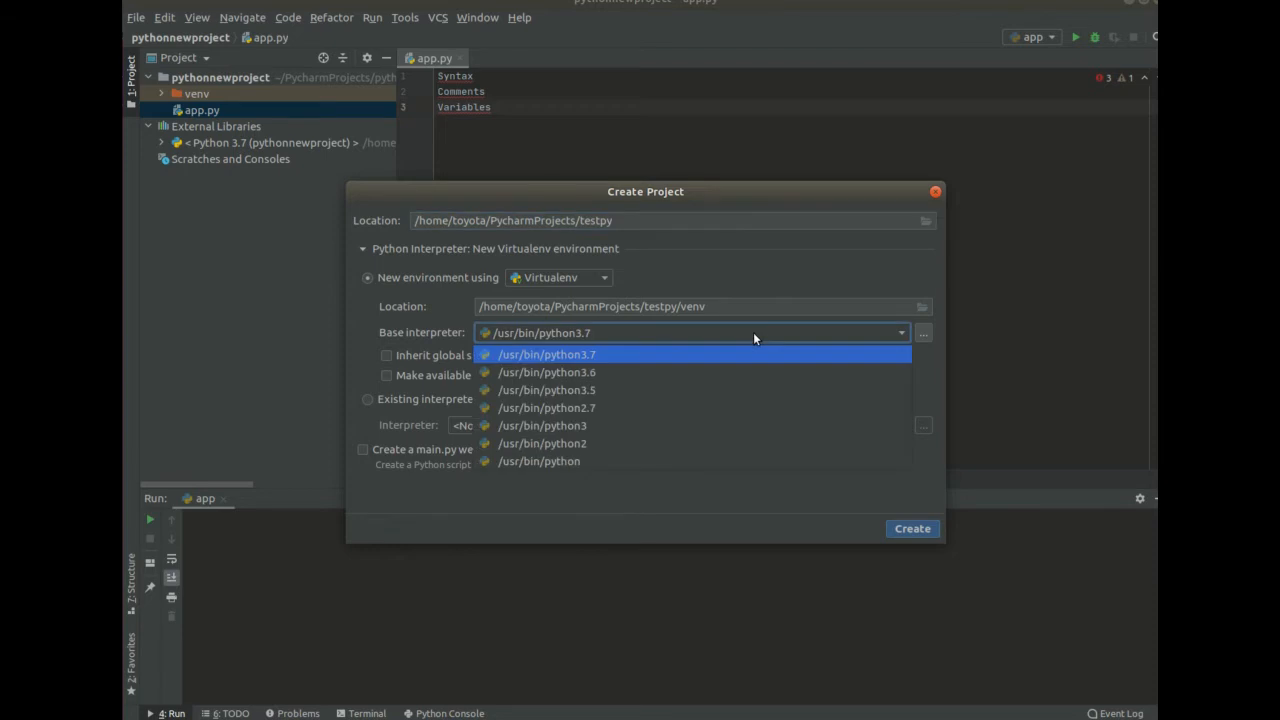
{"action": "left_click", "coordinate": [548, 354]}
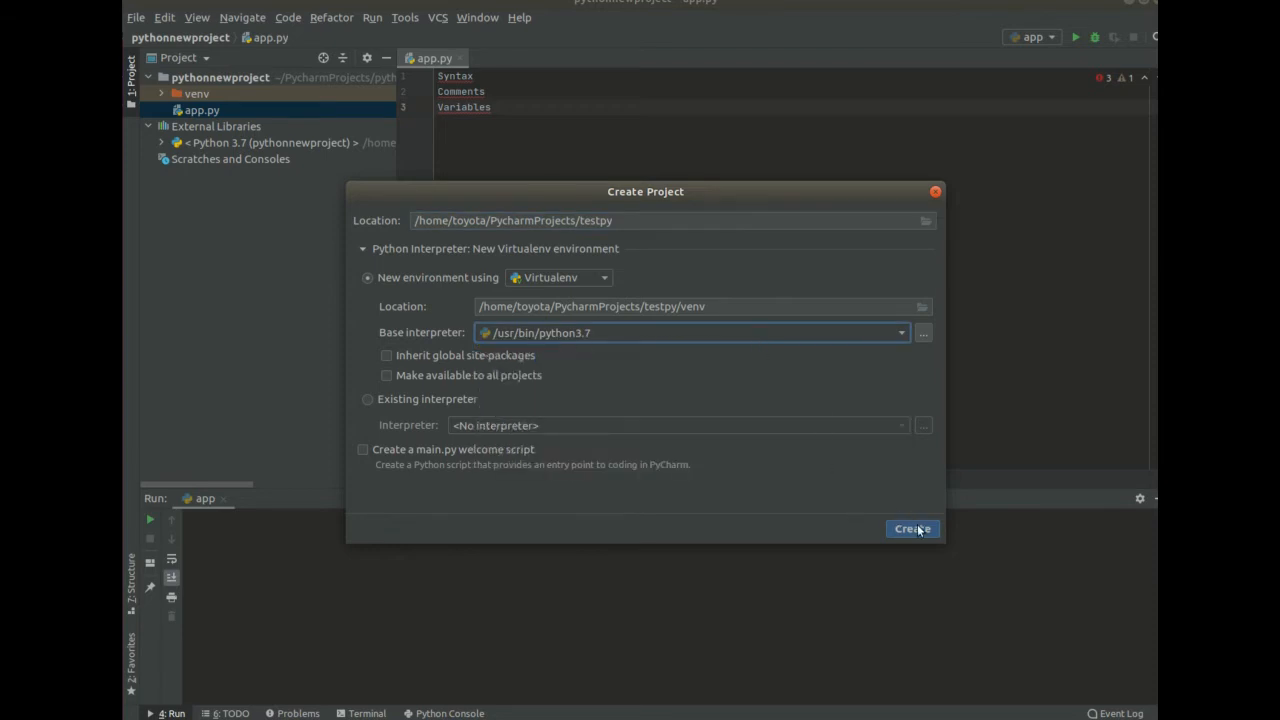
{"action": "mouse_move", "coordinate": [936, 192]}
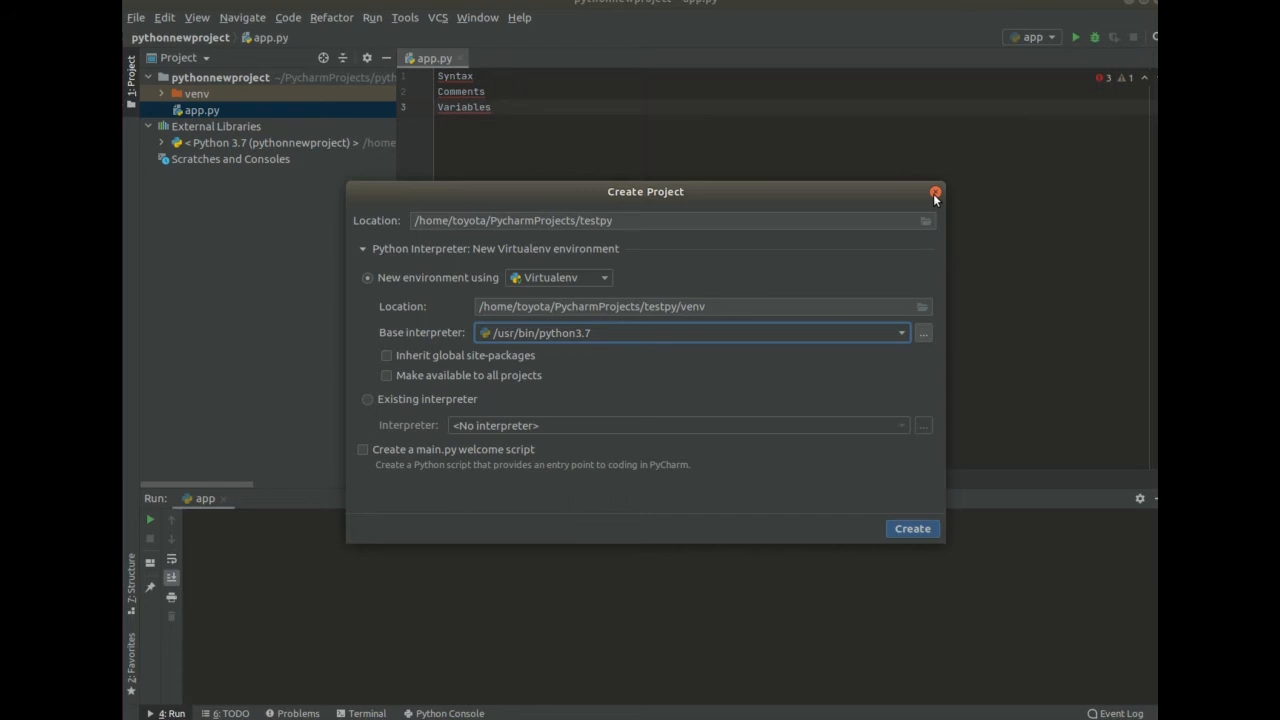
{"action": "left_click", "coordinate": [932, 192]}
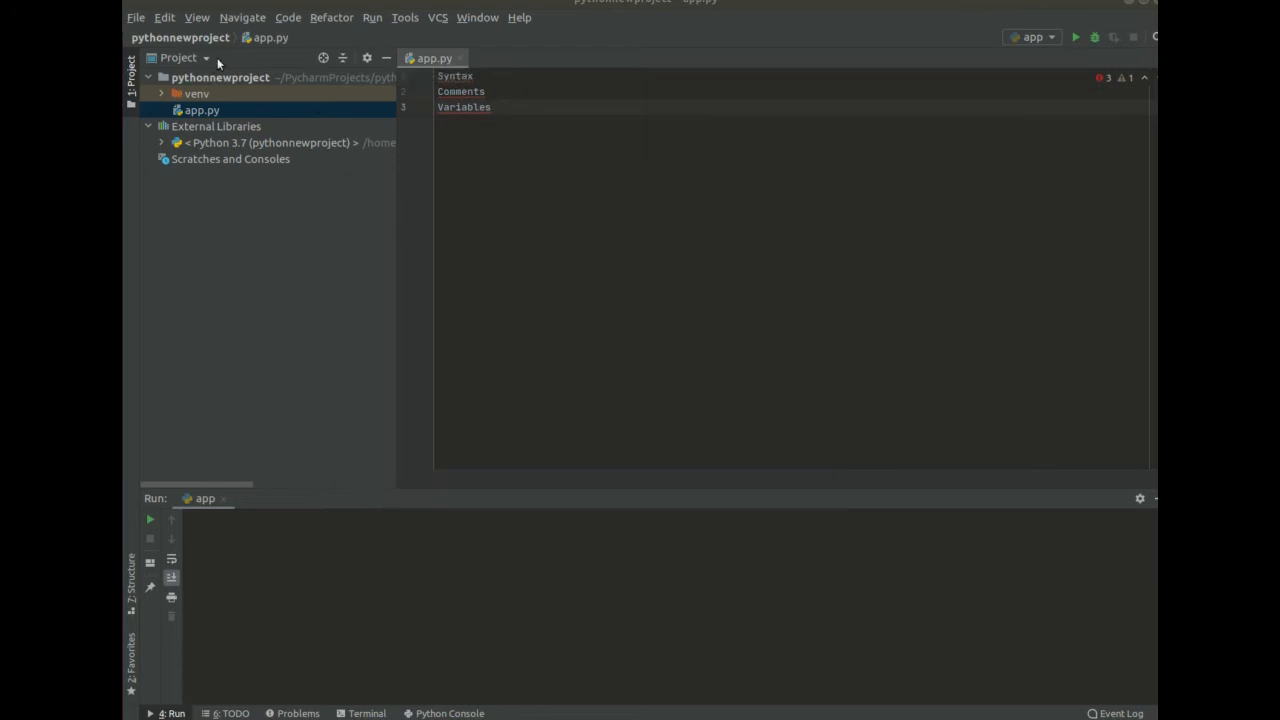
- Delete the old app.py from the pythonnewproject project
{"action": "left_click", "coordinate": [200, 110]}
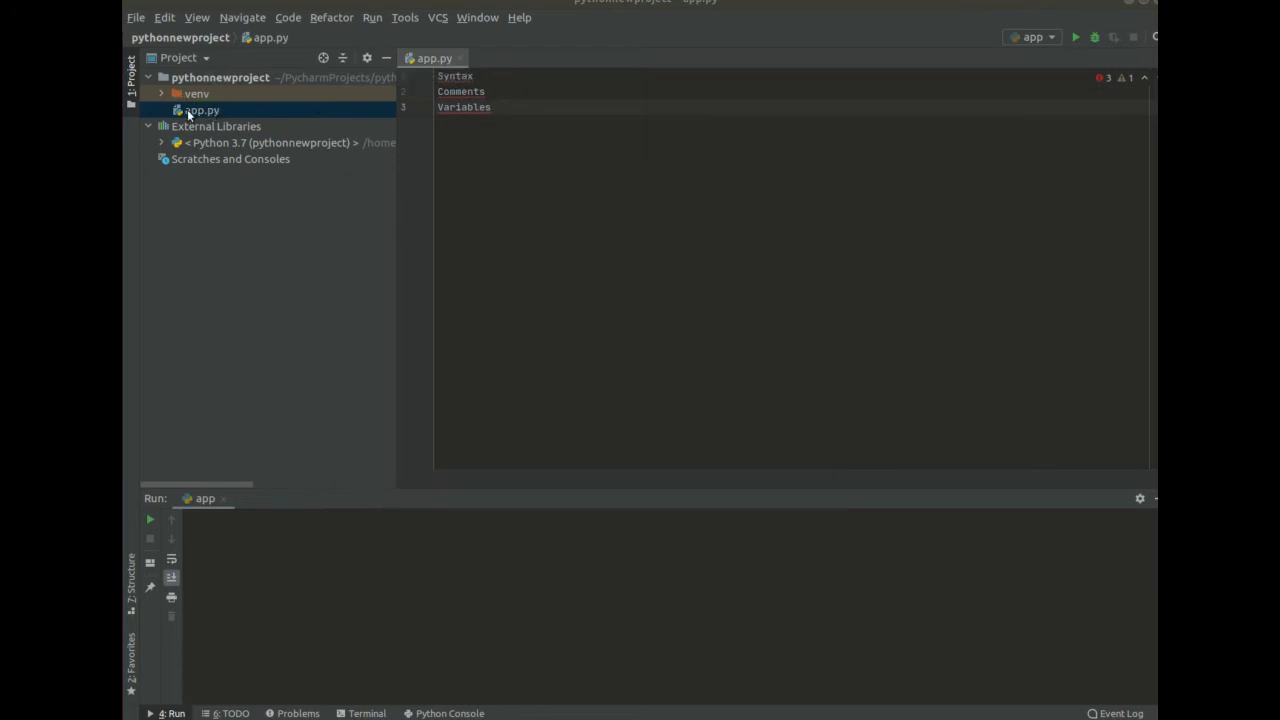
{"action": "right_click", "coordinate": [200, 110]}
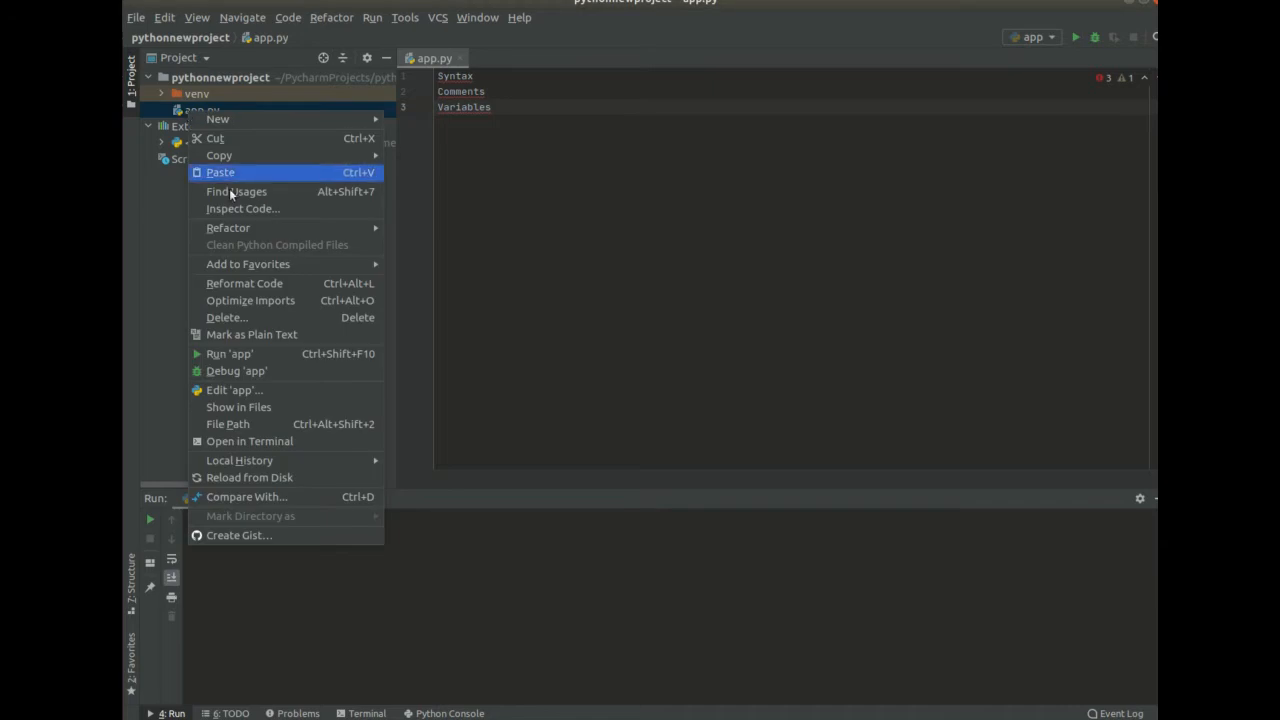
{"action": "mouse_move", "coordinate": [614, 182]}
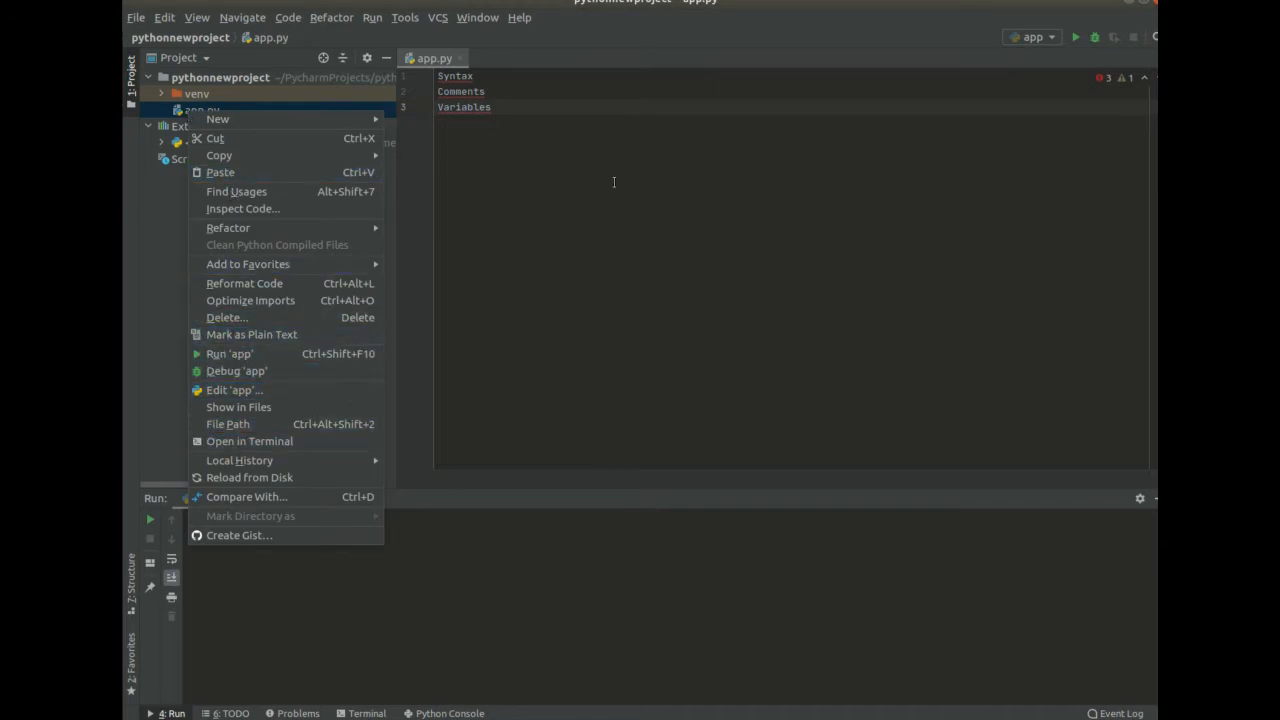
{"action": "left_click", "coordinate": [198, 108]}
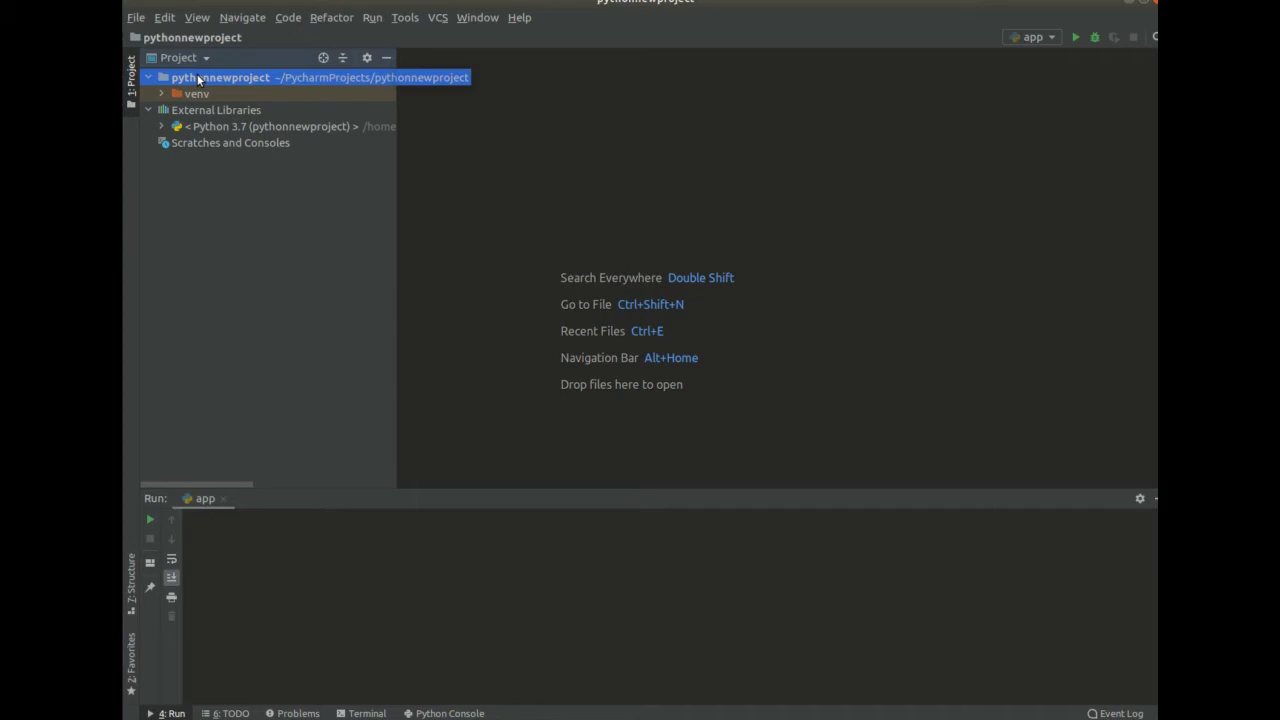
- Create a fresh empty file named app.py in the pythonnewproject folder
{"action": "right_click", "coordinate": [200, 76]}
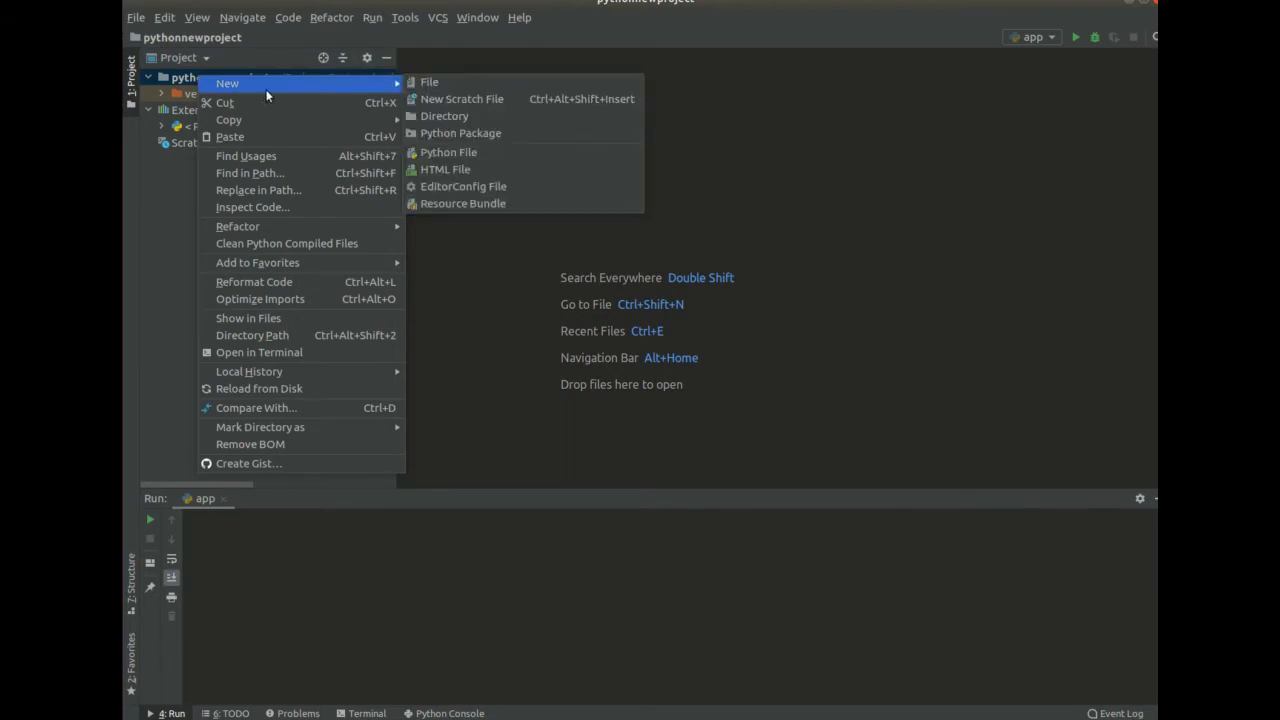
{"action": "left_click", "coordinate": [428, 80]}
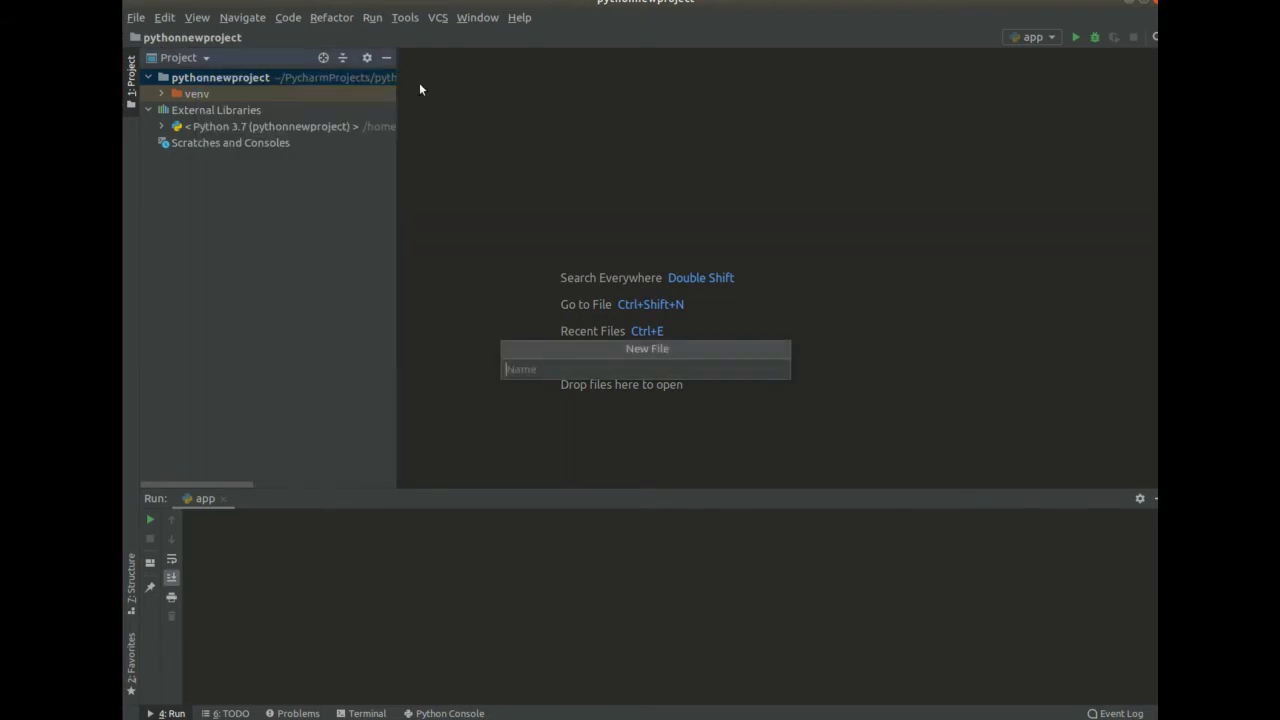
{"action": "type", "text": "app.py"}
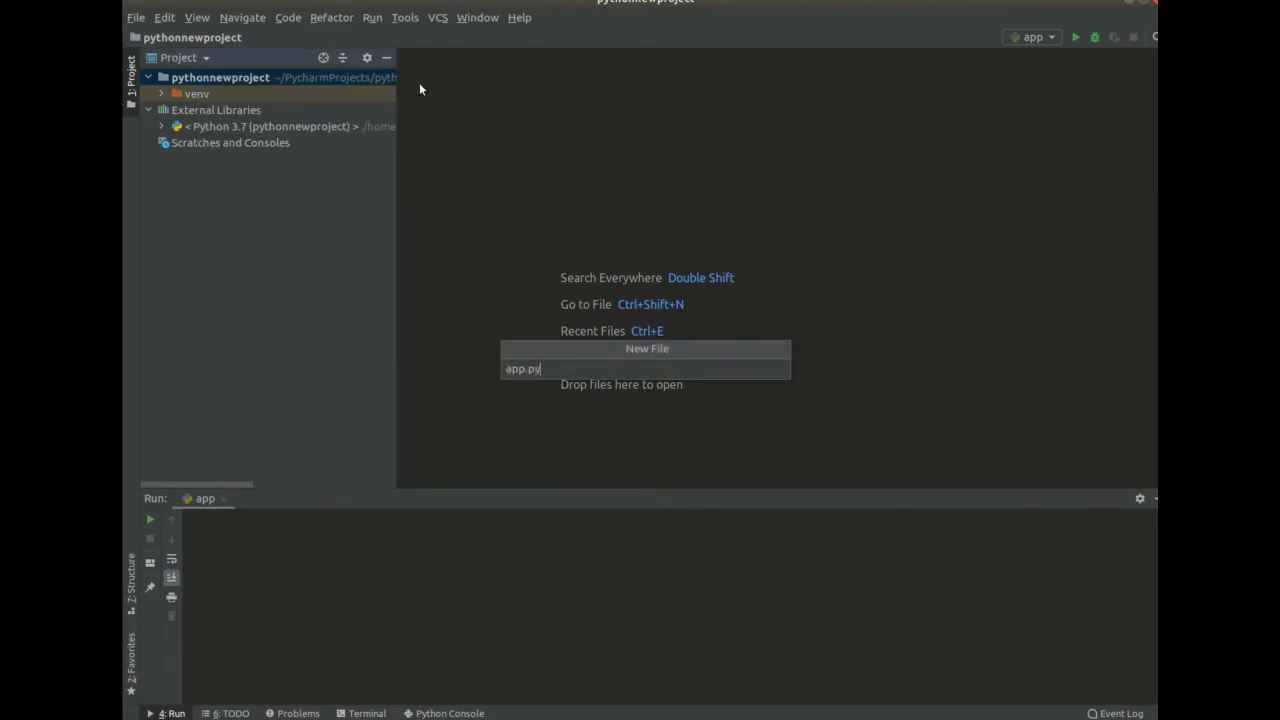
{"action": "key", "text": "Enter"}
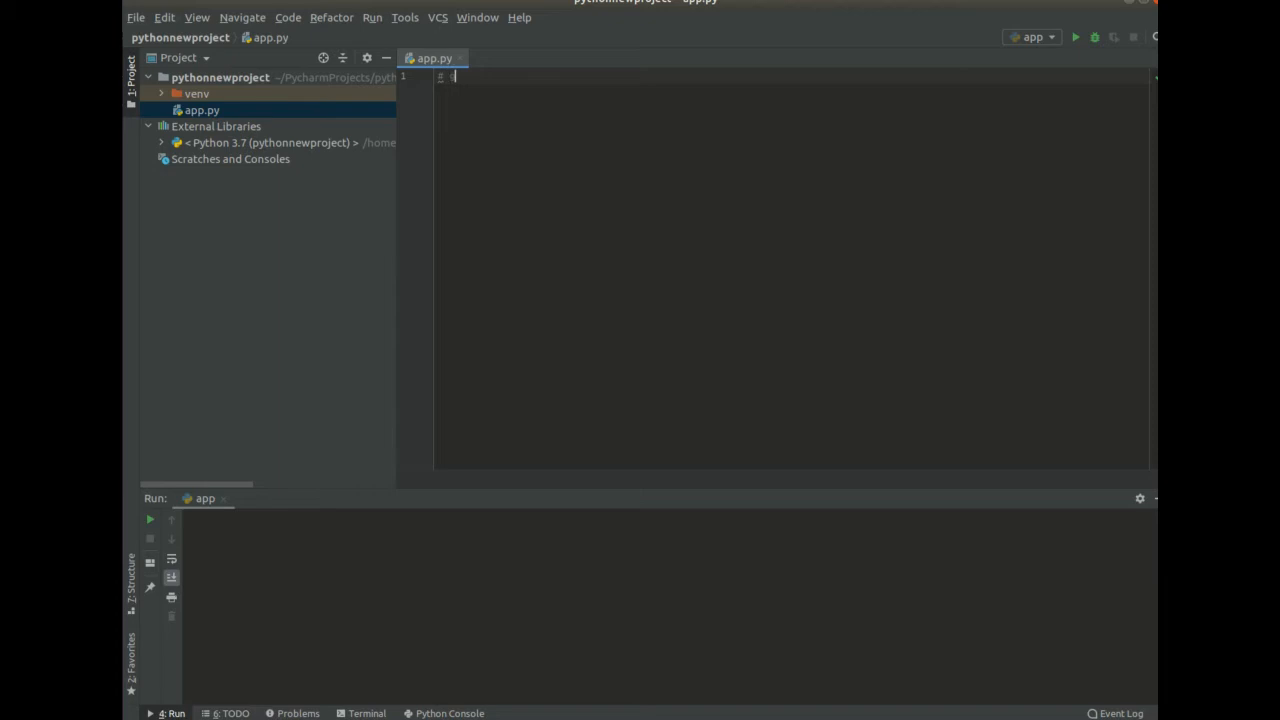
- Write a '# getting started with python' comment and triple-quoted 'getting started' blocks
{"action": "type", "text": "getting started with python"}
{"action": "type", "text": "gettting "}
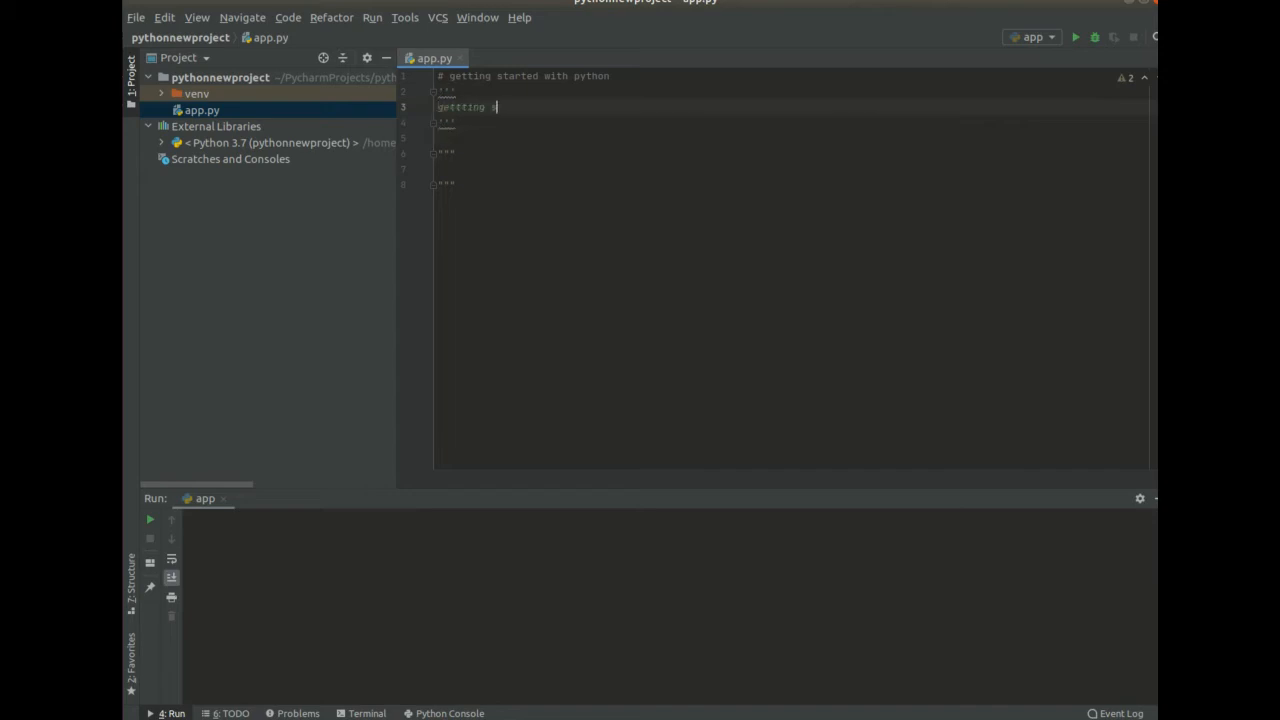
{"action": "type", "text": "started"}
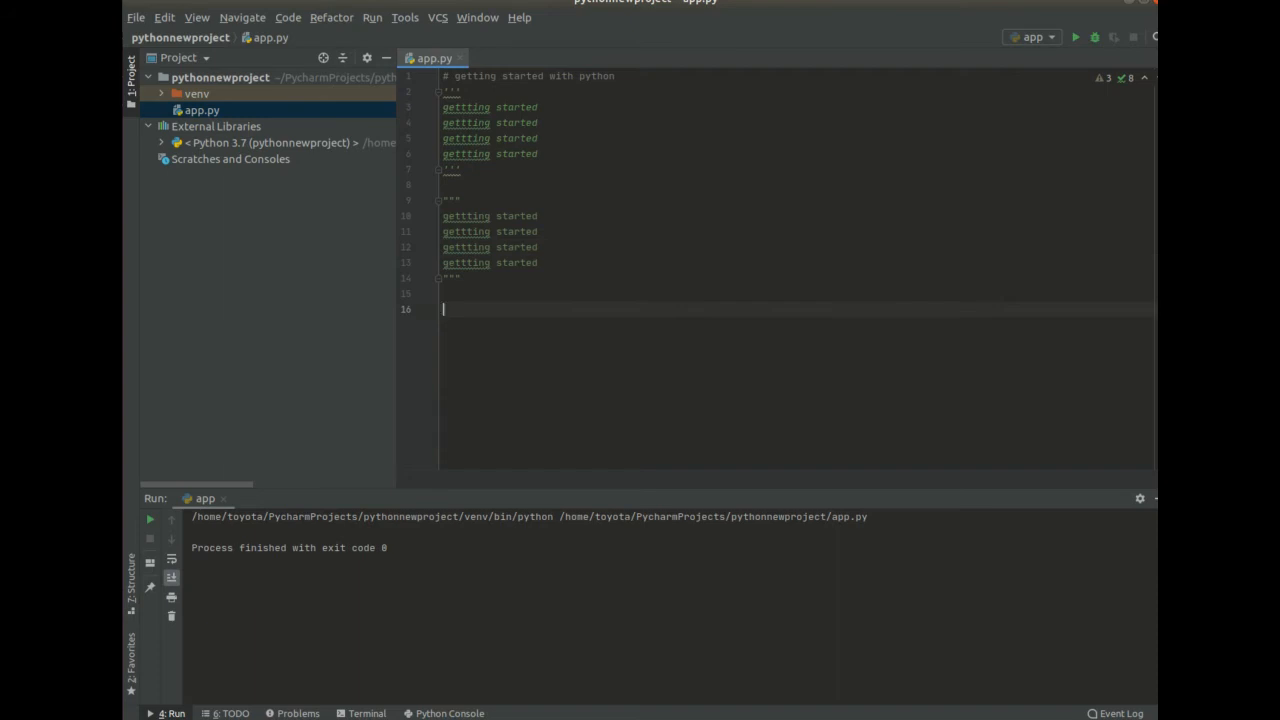
- Add 'variables rules' and 'alphanumeric with underscore' comment lines
{"action": "type", "text": "# variables rules"}
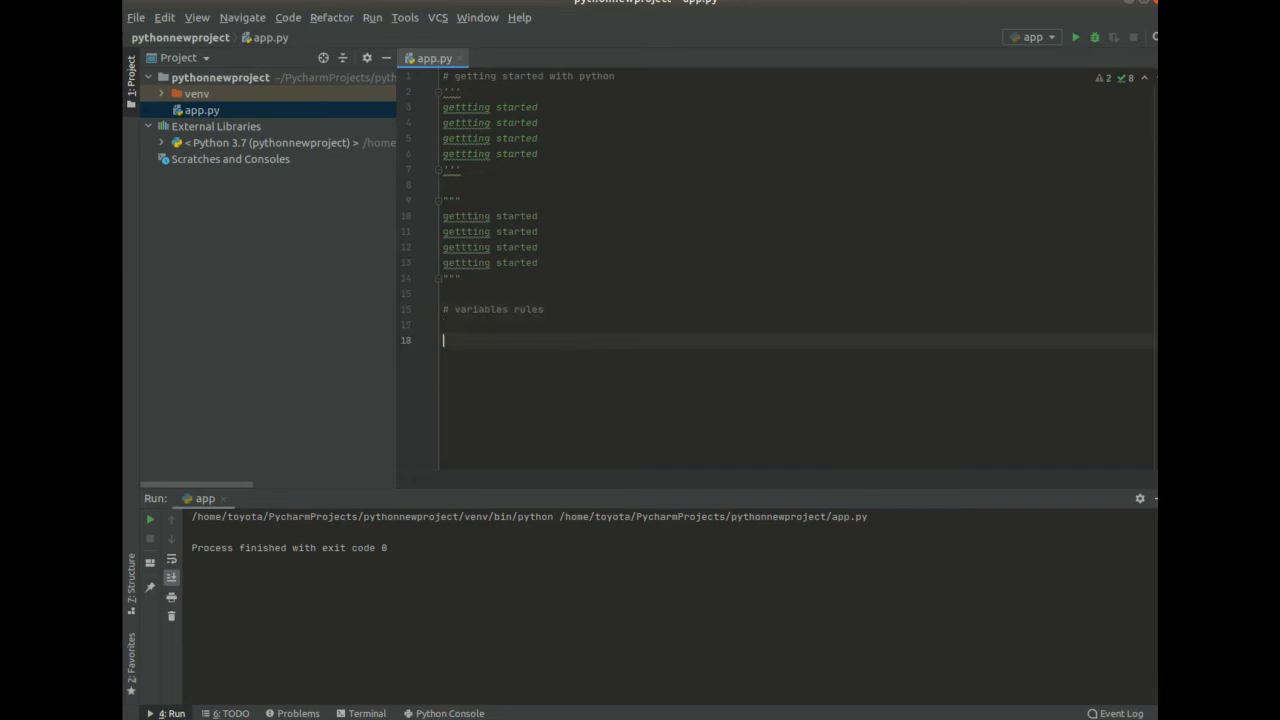
{"action": "type", "text": "#"}
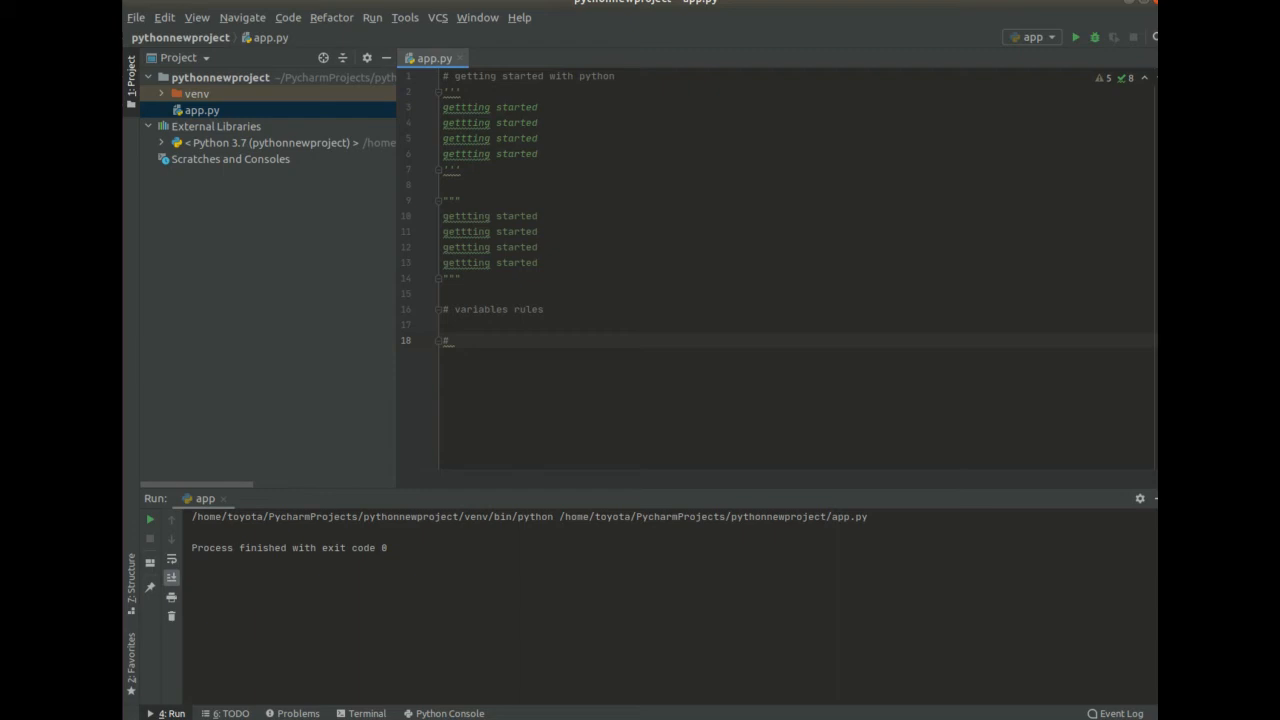
{"action": "type", "text": "_alphan"}
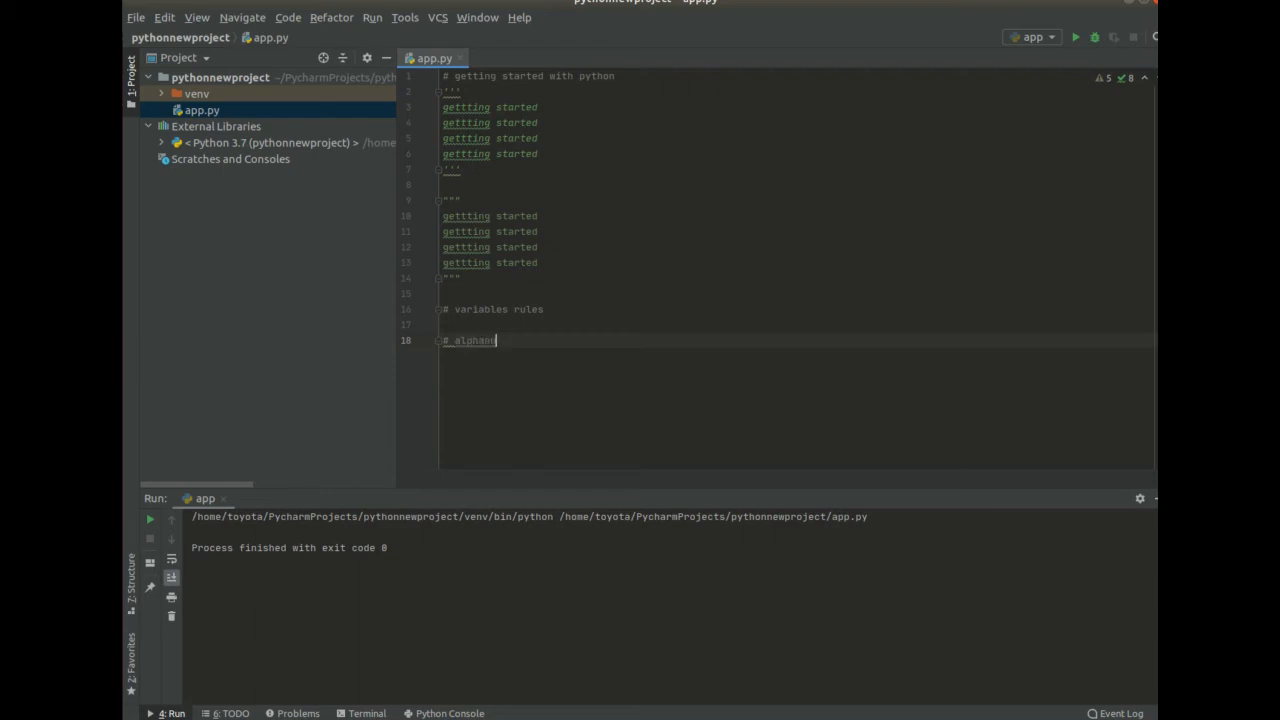
{"action": "type", "text": "numeric with underscore"}
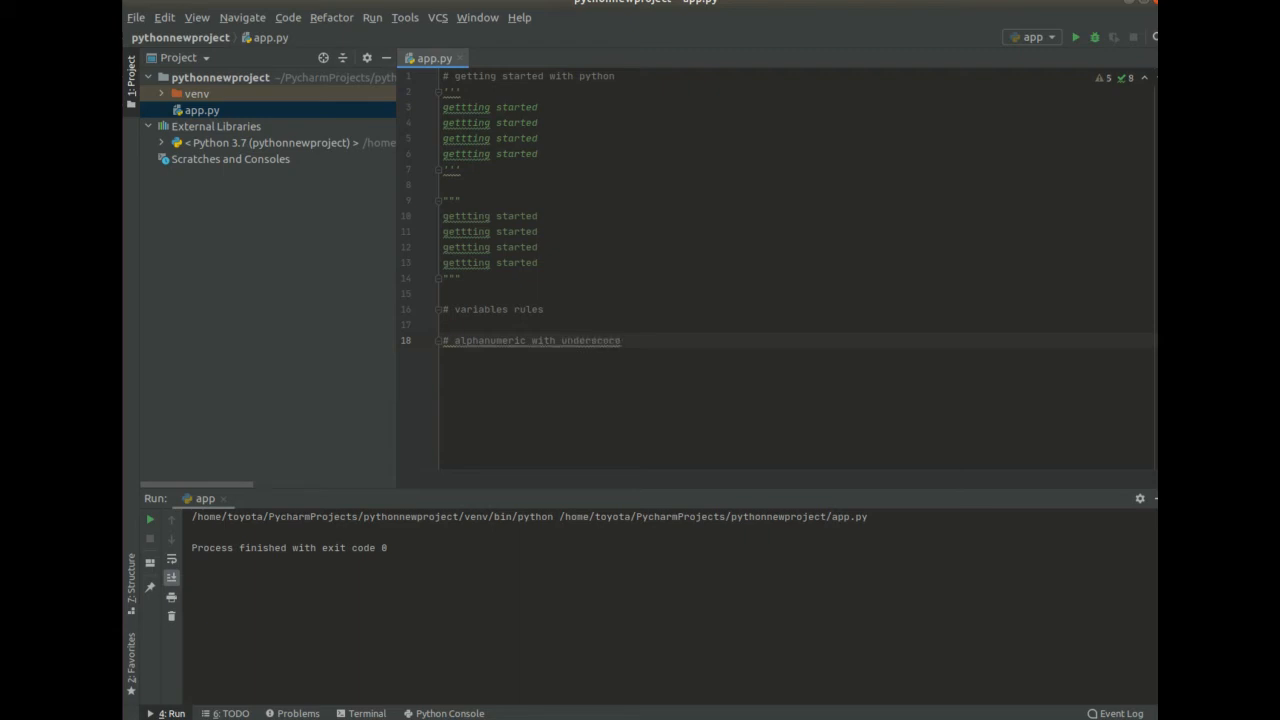
{"action": "key", "text": "enter"}
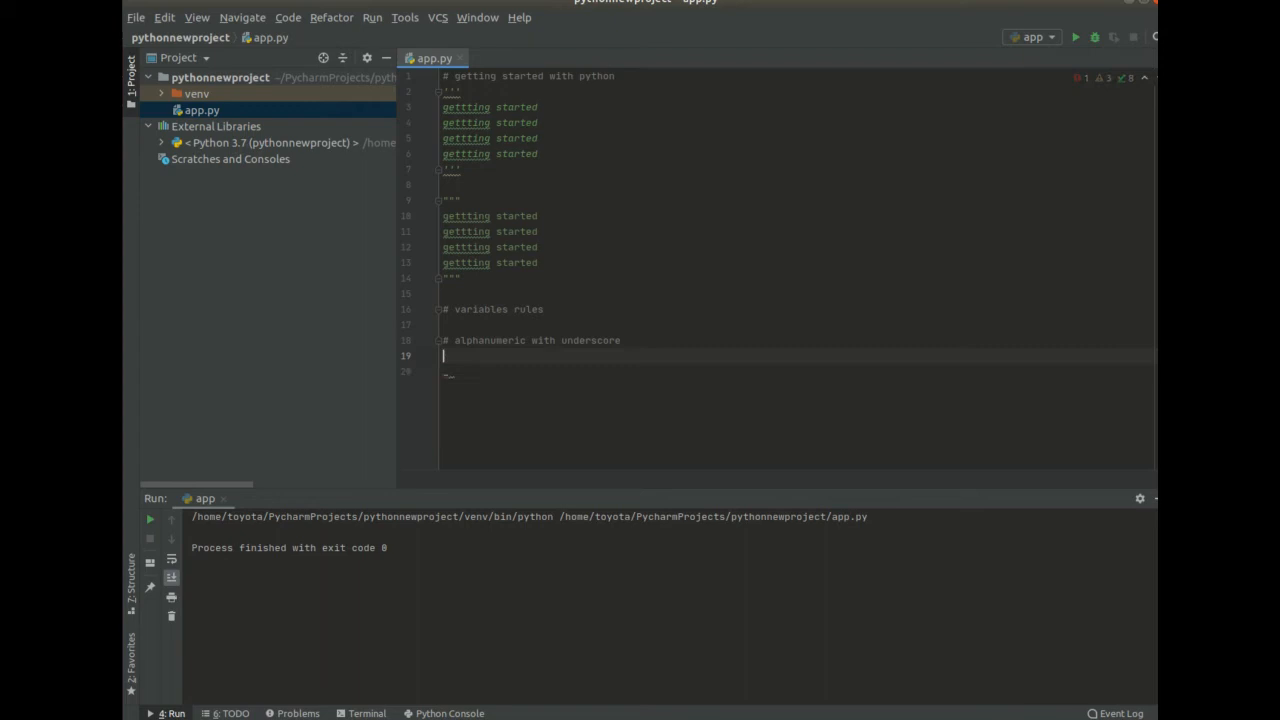
- Draft the A-z 0-9 character-range line beneath the comment, then clear it for a docstring
{"action": "type", "text": "A-Z a"}
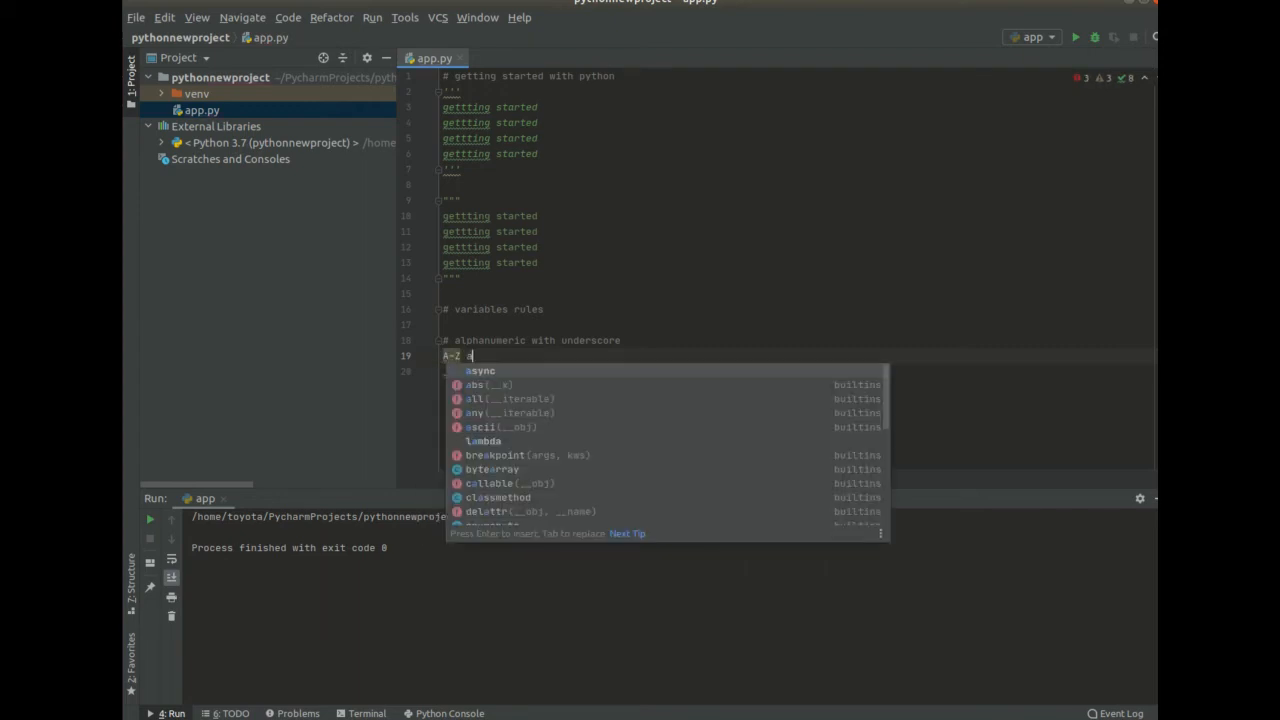
{"action": "type", "text": "-z"}
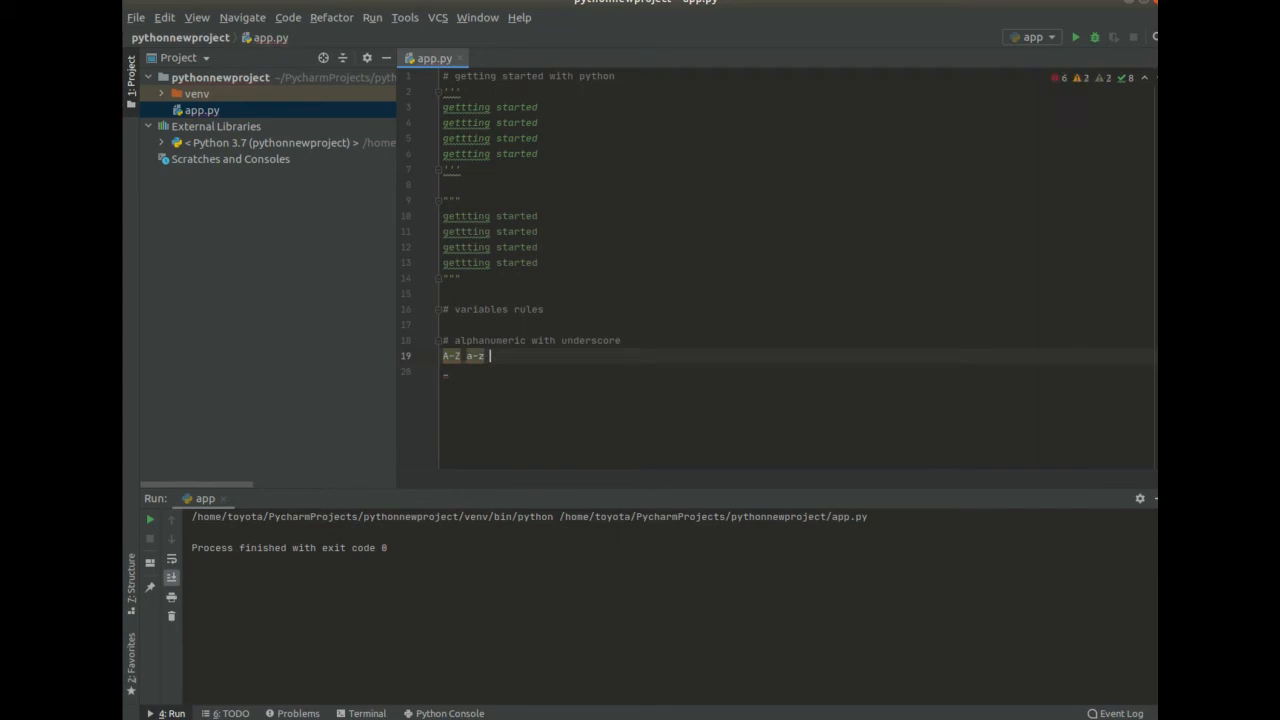
{"action": "type", "text": "0-9"}
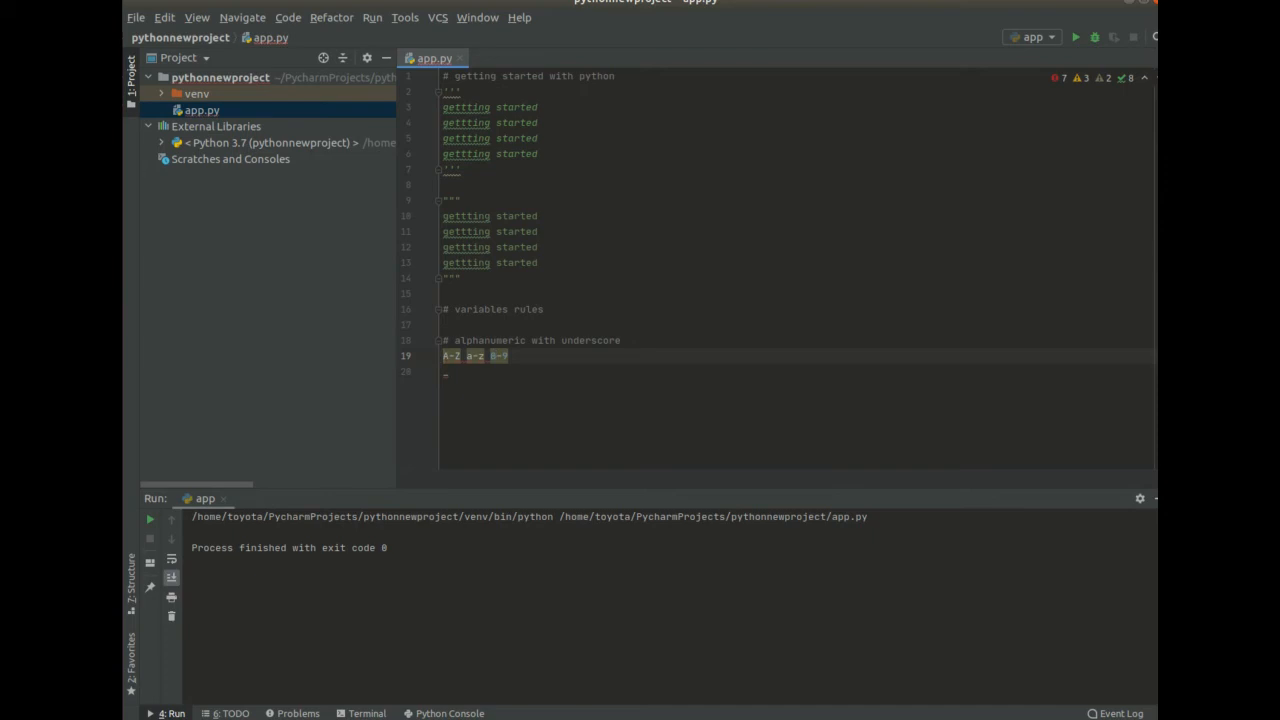
{"action": "key", "text": "Enter"}
{"action": "type", "text": "'''"}
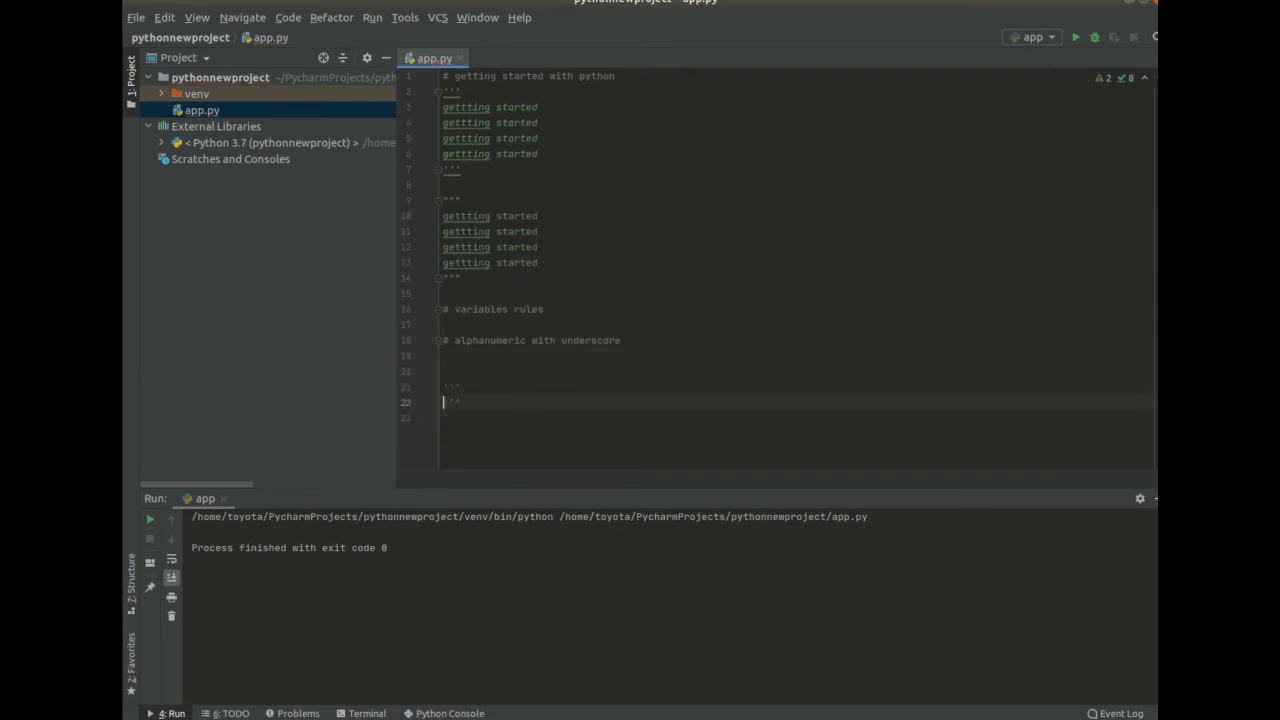
- Document 'A-Z a-z 0-9' and 'variable starts with alphabetical or underscore' in docstrings, starting a = 9
{"action": "type", "text": "A-Z a-z 0-9"}
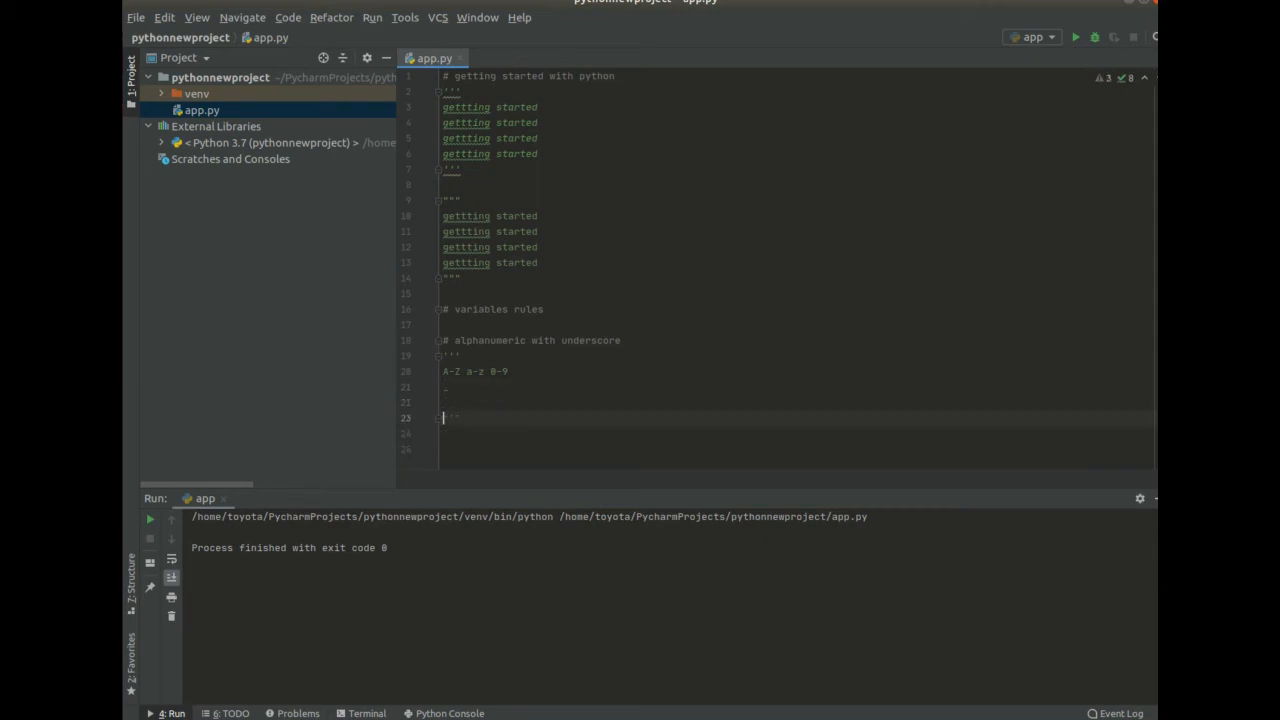
{"action": "type", "text": "var"}
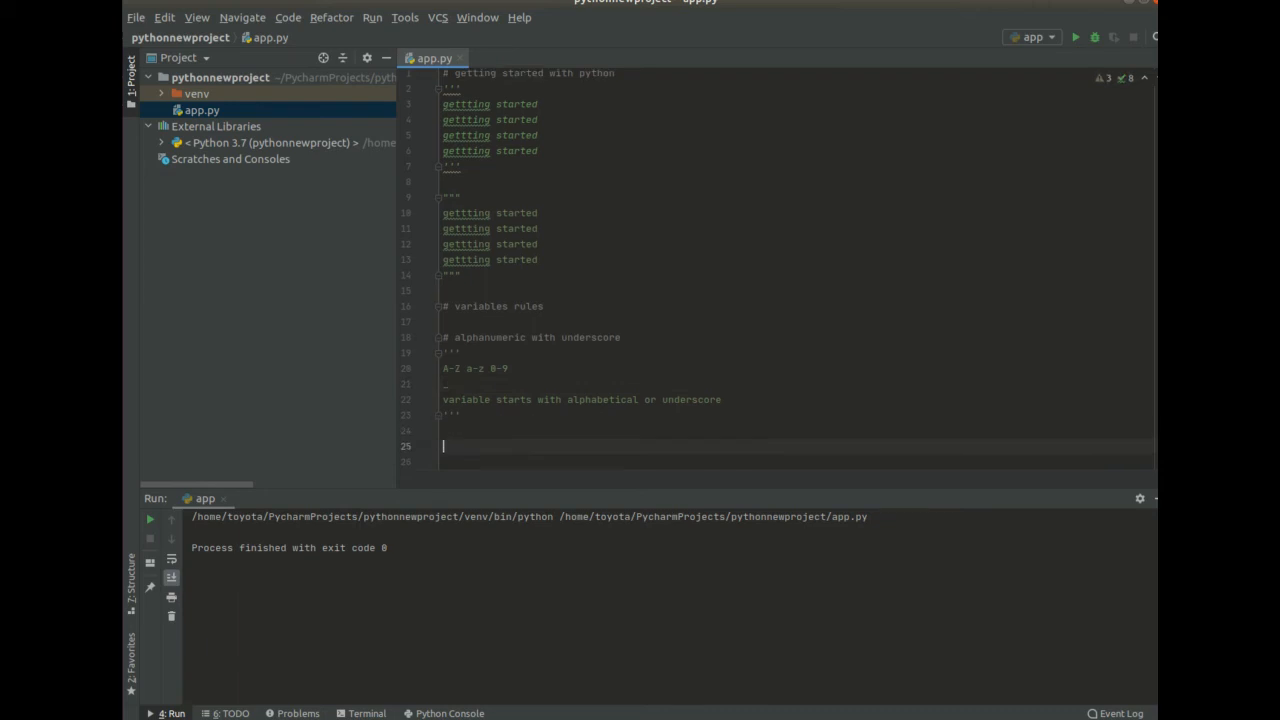
{"action": "type", "text": "a= 9"}
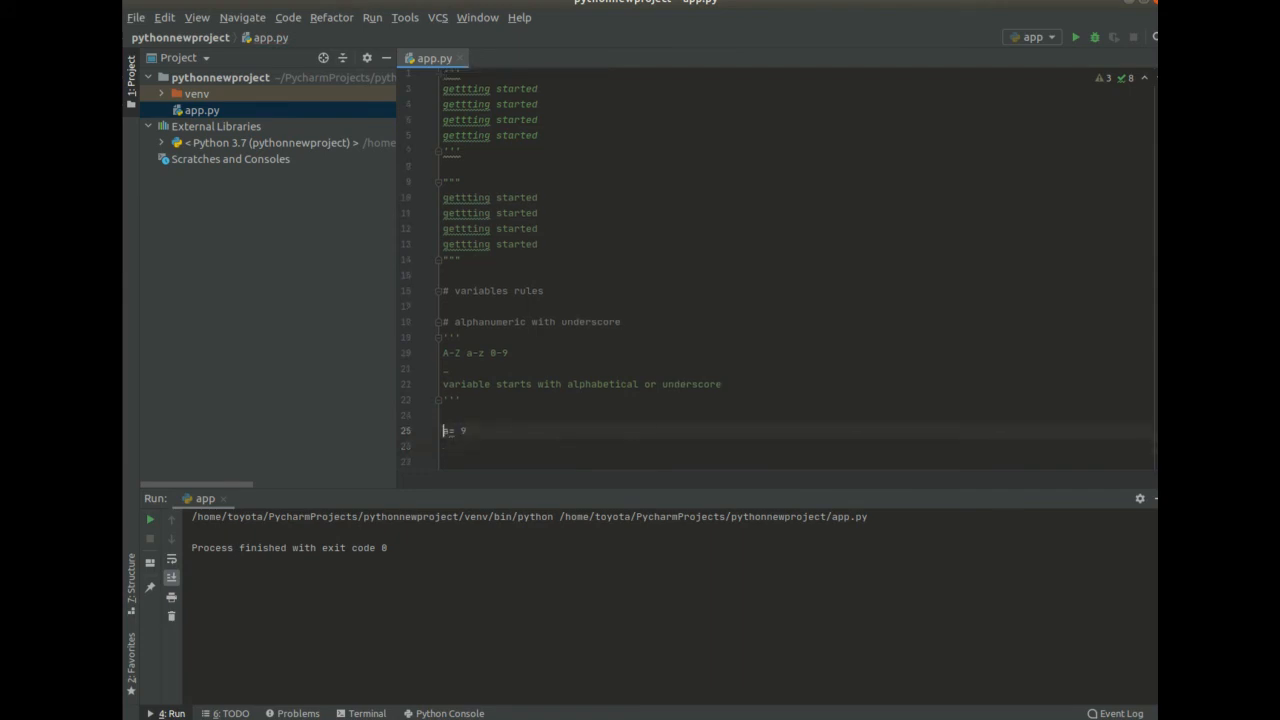
- Add sample assignments a = 9, A=8, _a and the invalid 9 = 8 line
{"action": "key", "text": "enter"}
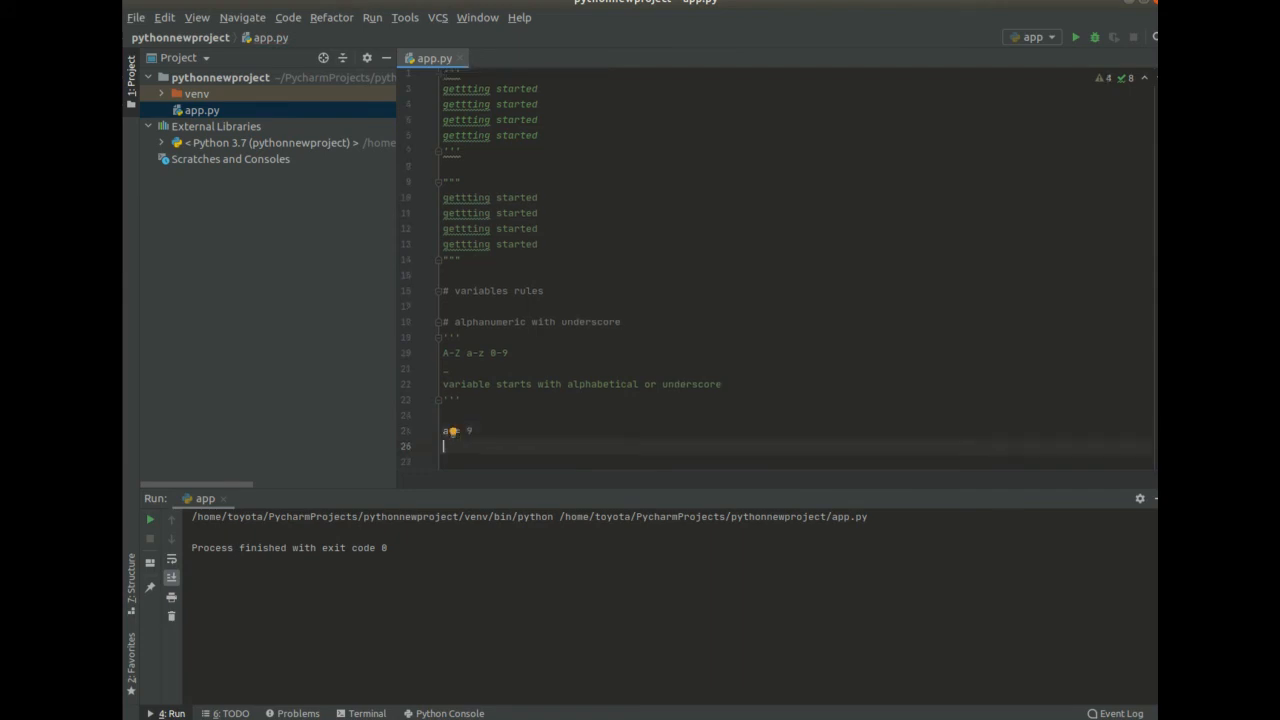
{"action": "type", "text": "A=8"}
{"action": "type", "text": "_= 9"}
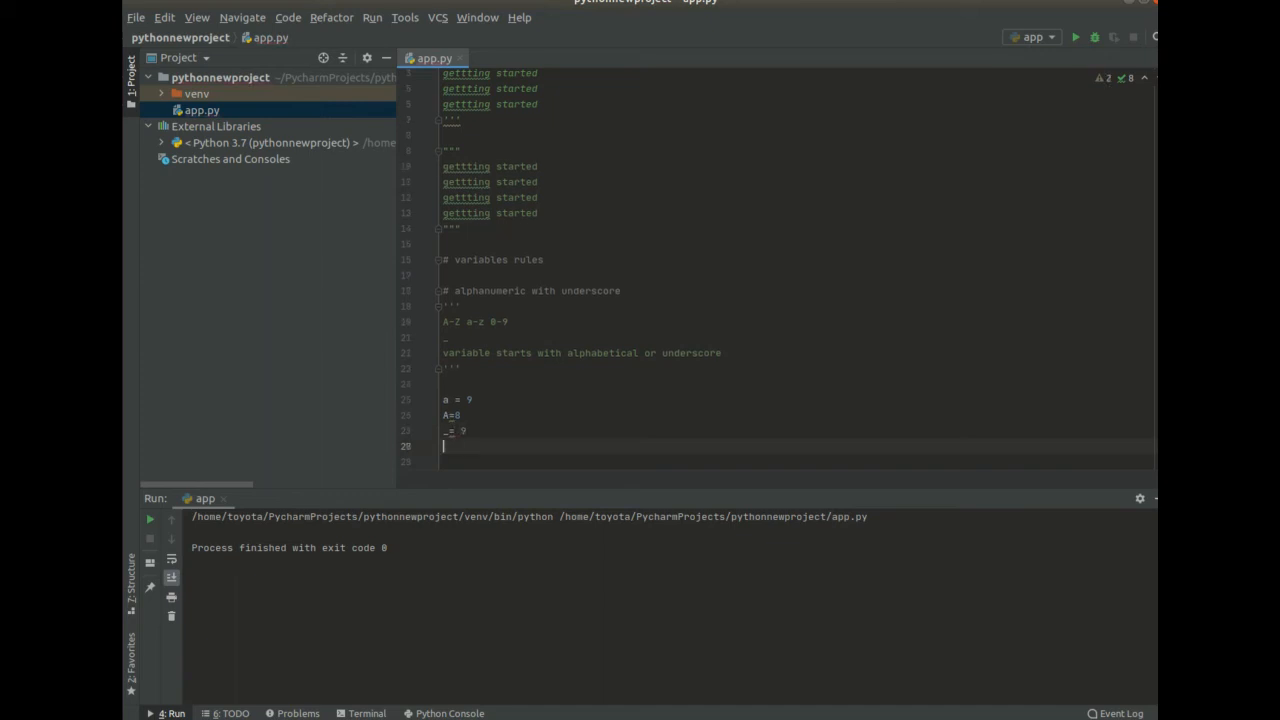
{"action": "type", "text": "_a = 4"}
{"action": "left_click", "coordinate": [798, 460]}
{"action": "type", "text": "9 ="}
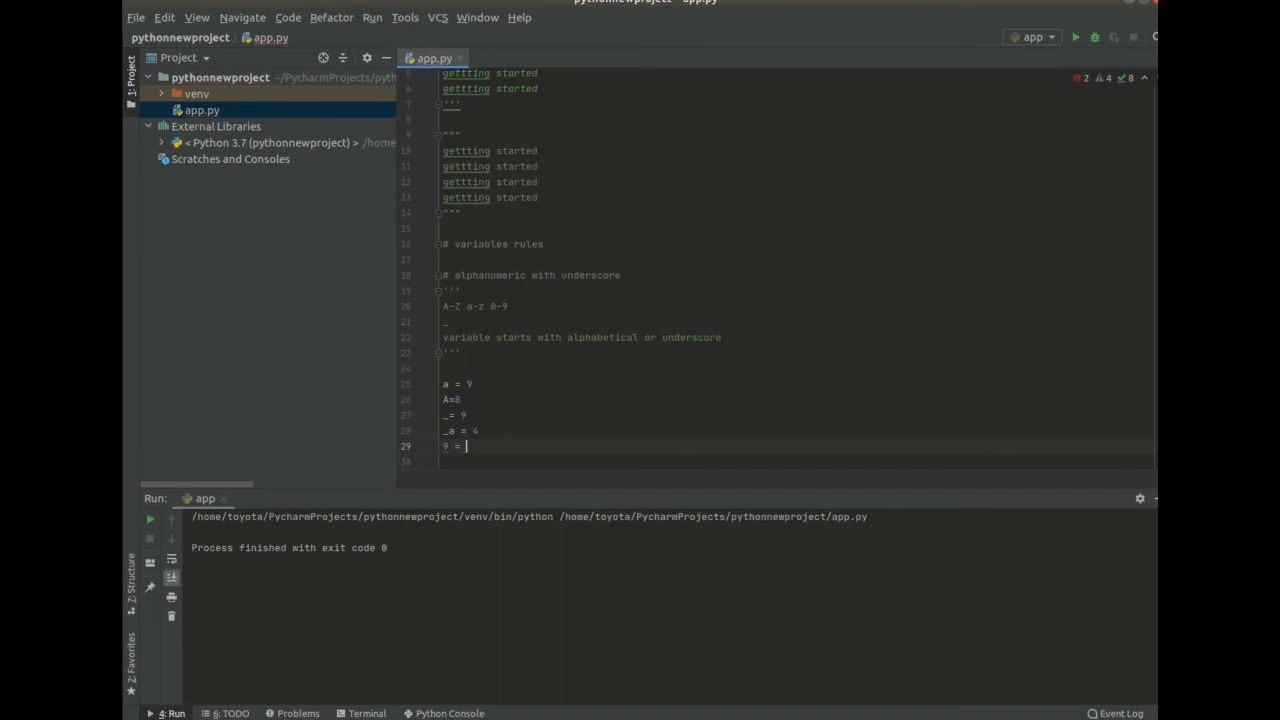
{"action": "type", "text": "9"}
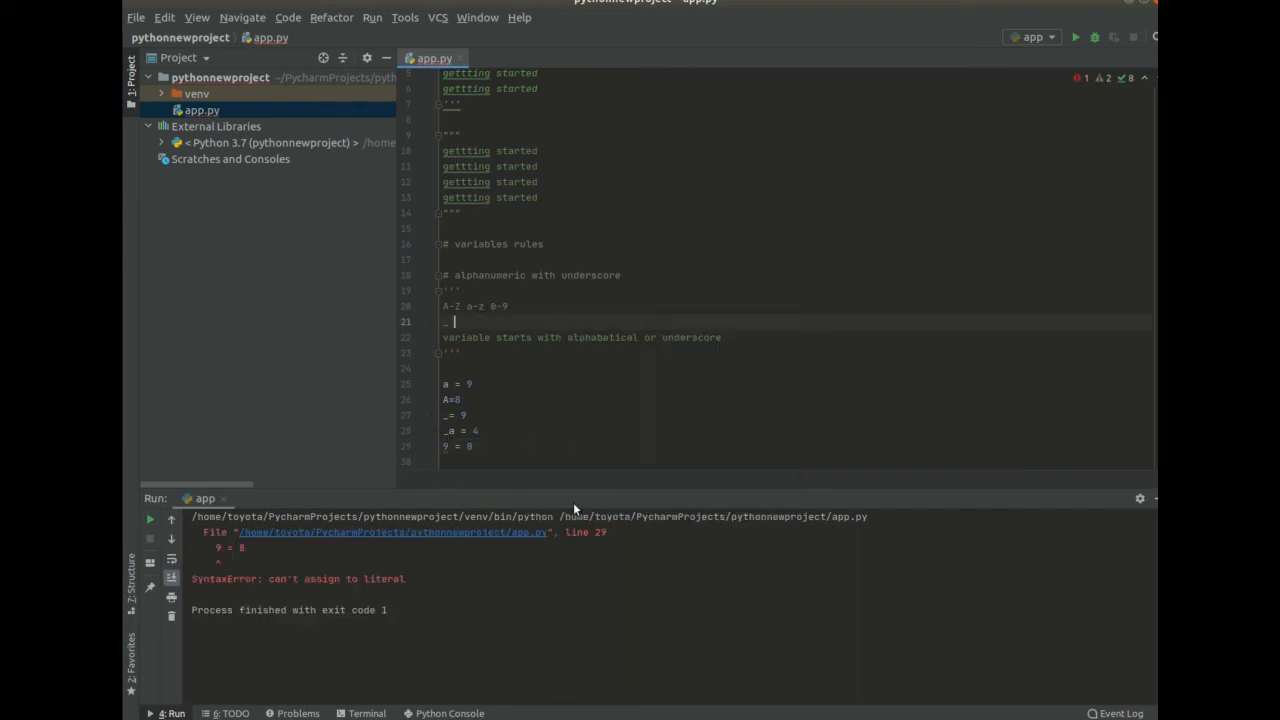
- Replace the 9 = 8 line with 8_jkl = 5, run it, and select the invalid name
{"action": "left_click", "coordinate": [296, 578]}
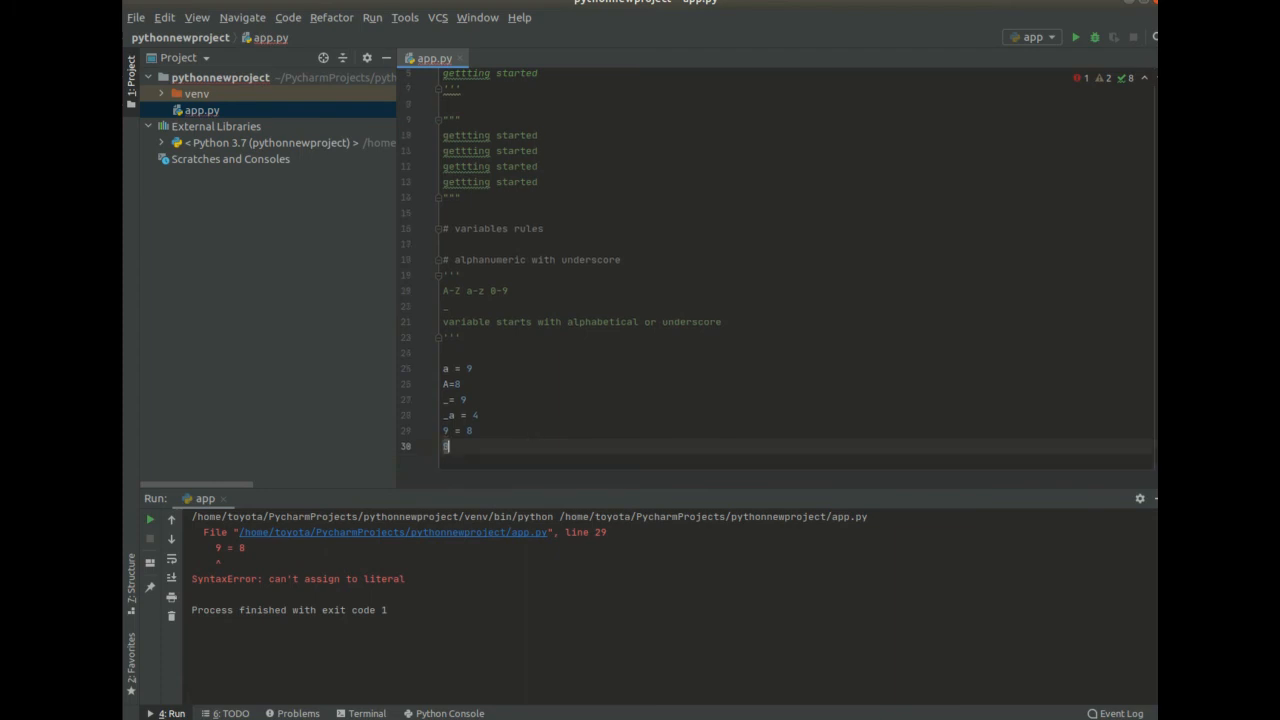
{"action": "type", "text": "_jkl ="}
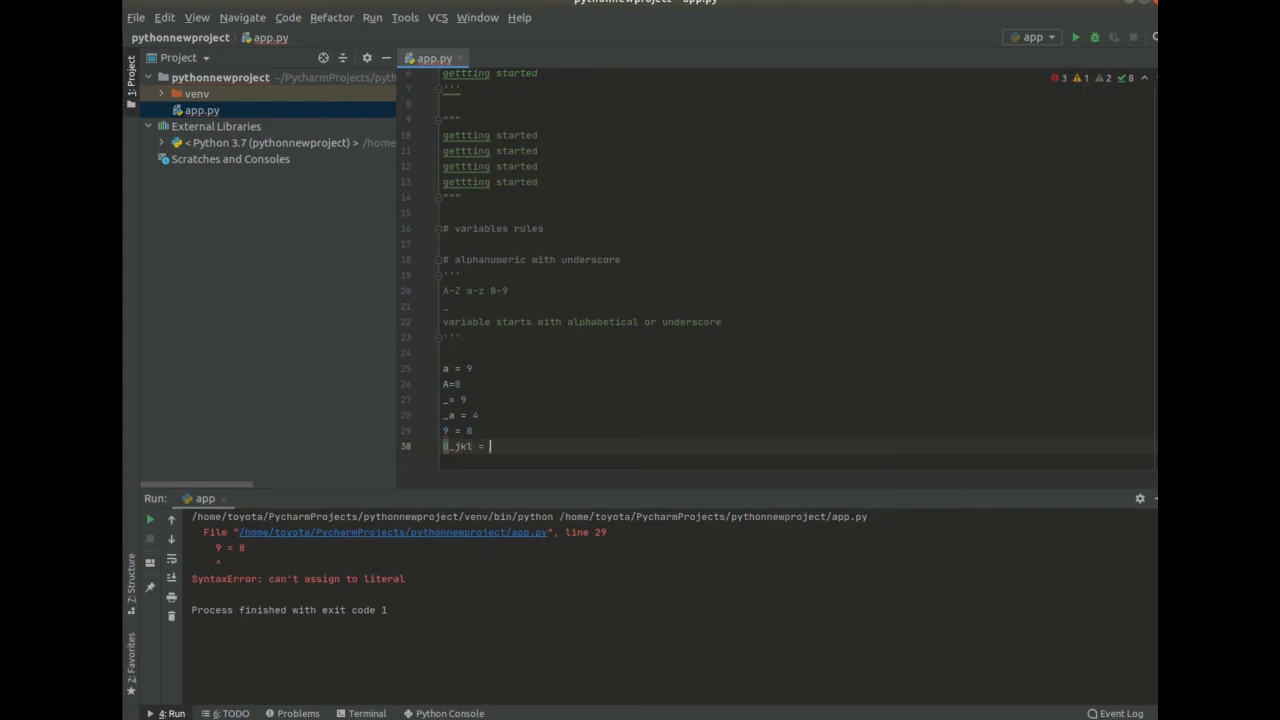
{"action": "type", "text": "5"}
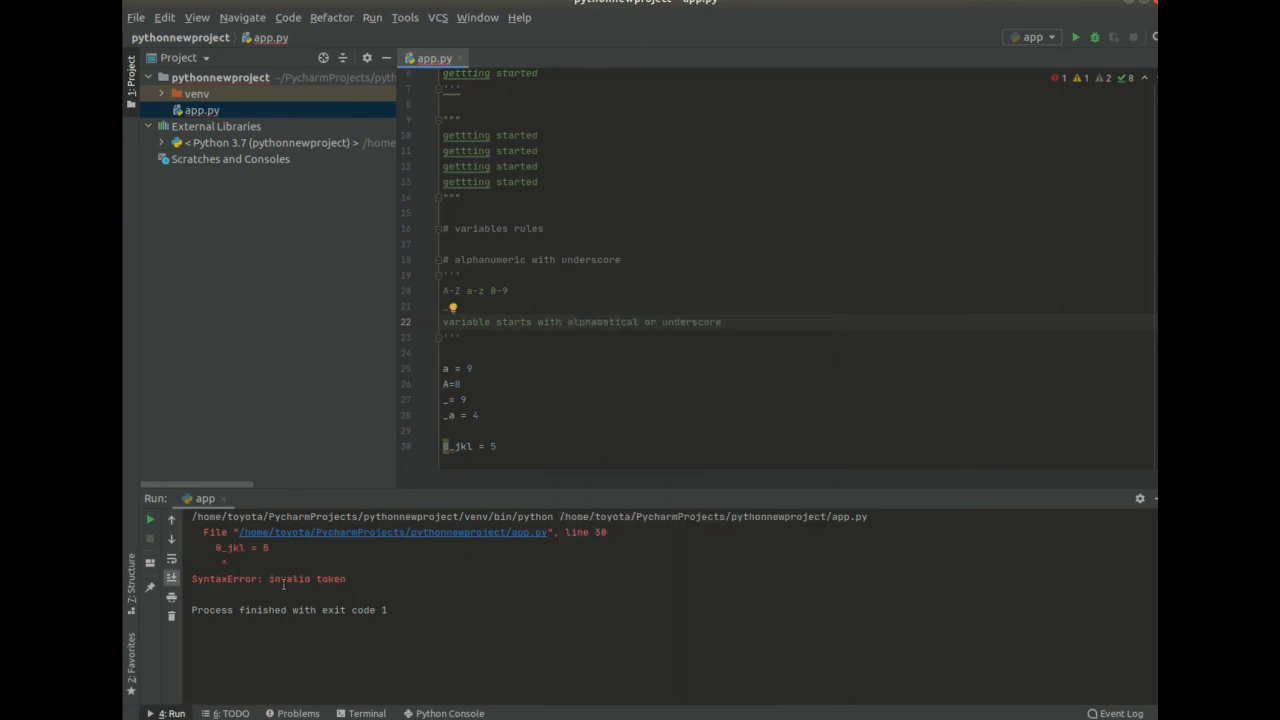
{"action": "mouse_move", "coordinate": [550, 396]}
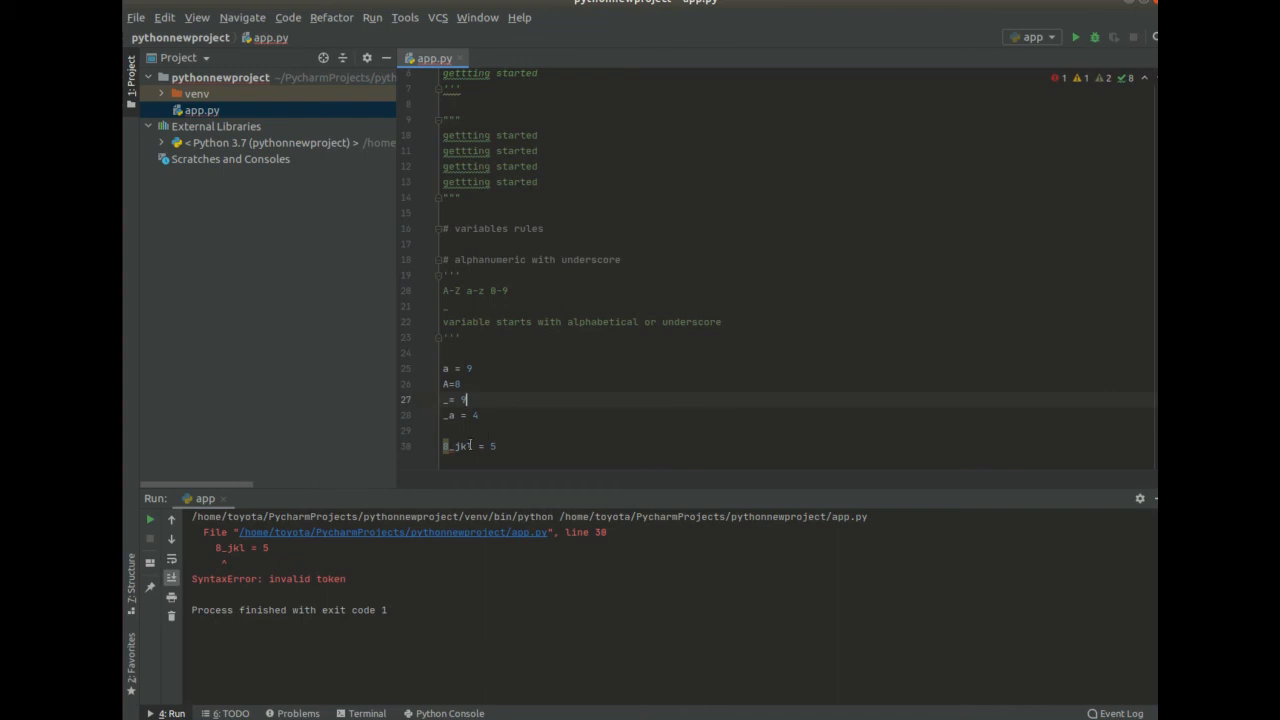
{"action": "double_click", "coordinate": [456, 446]}
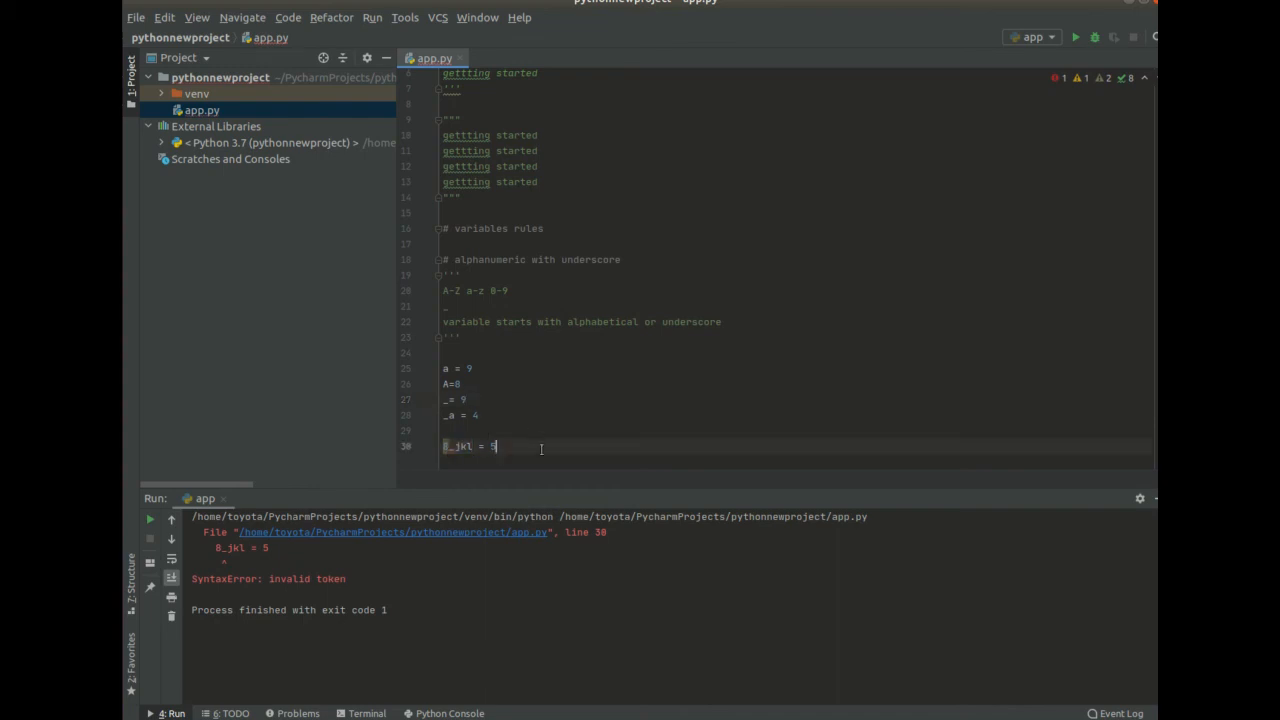
{"action": "mouse_move", "coordinate": [516, 336]}
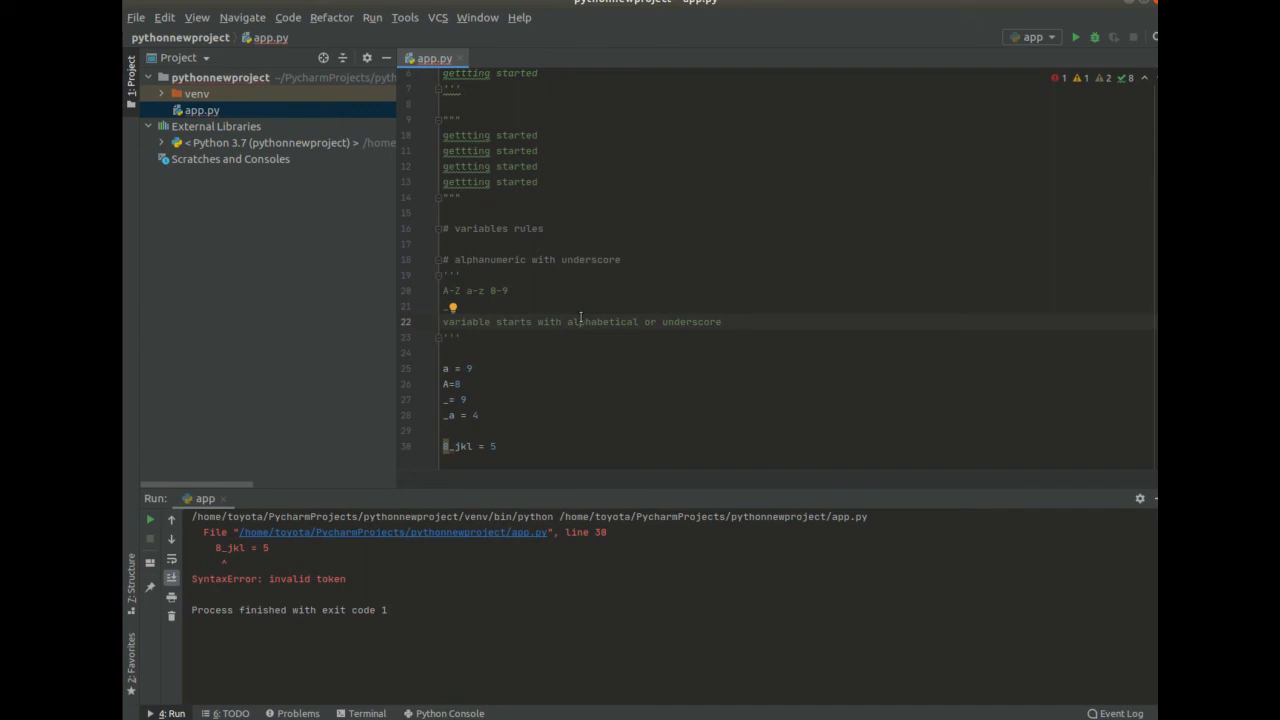
- Remove the 8_jkl assignment and end the file with a print(a) statement
{"action": "left_click", "coordinate": [496, 444]}
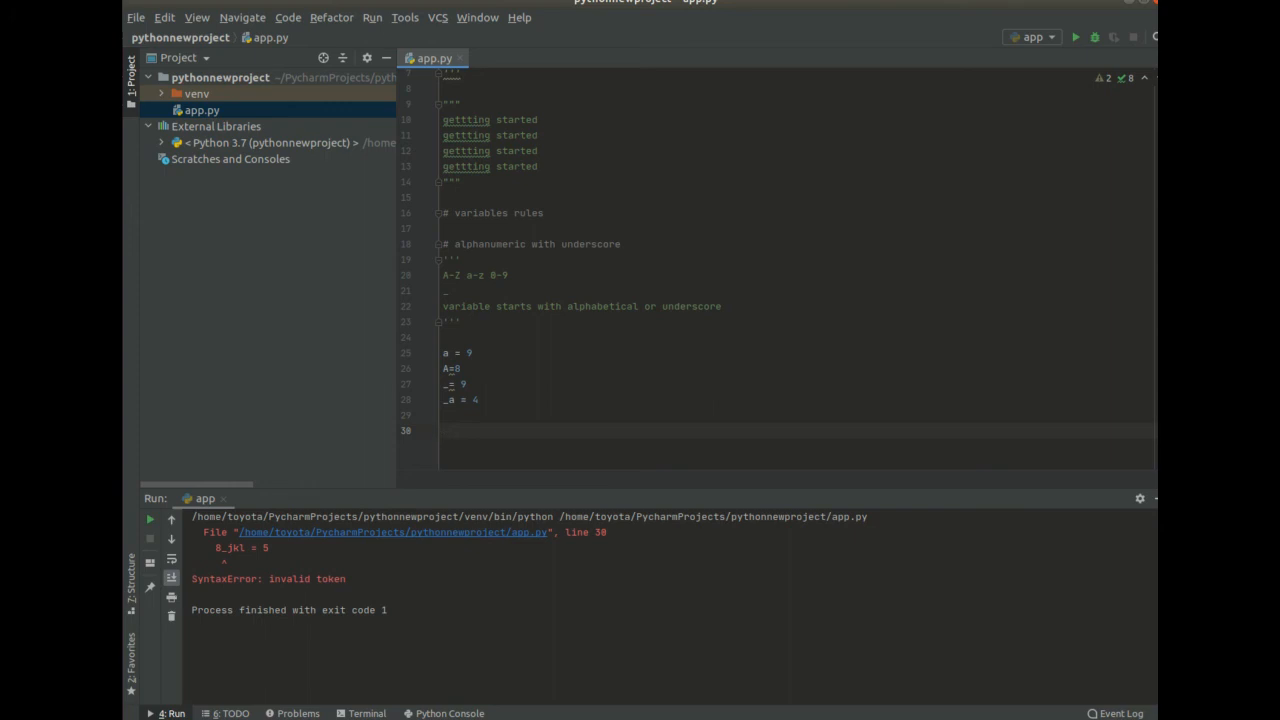
{"action": "type", "text": "pr"}
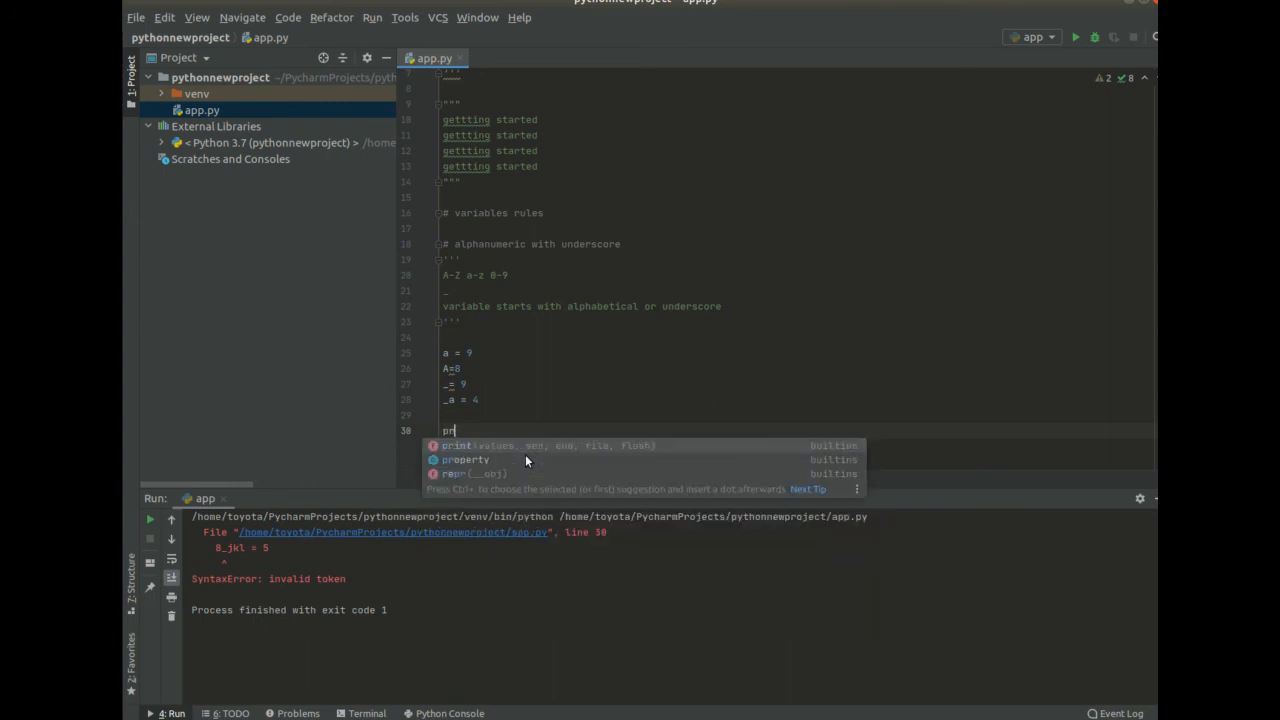
{"action": "type", "text": "int(a"}
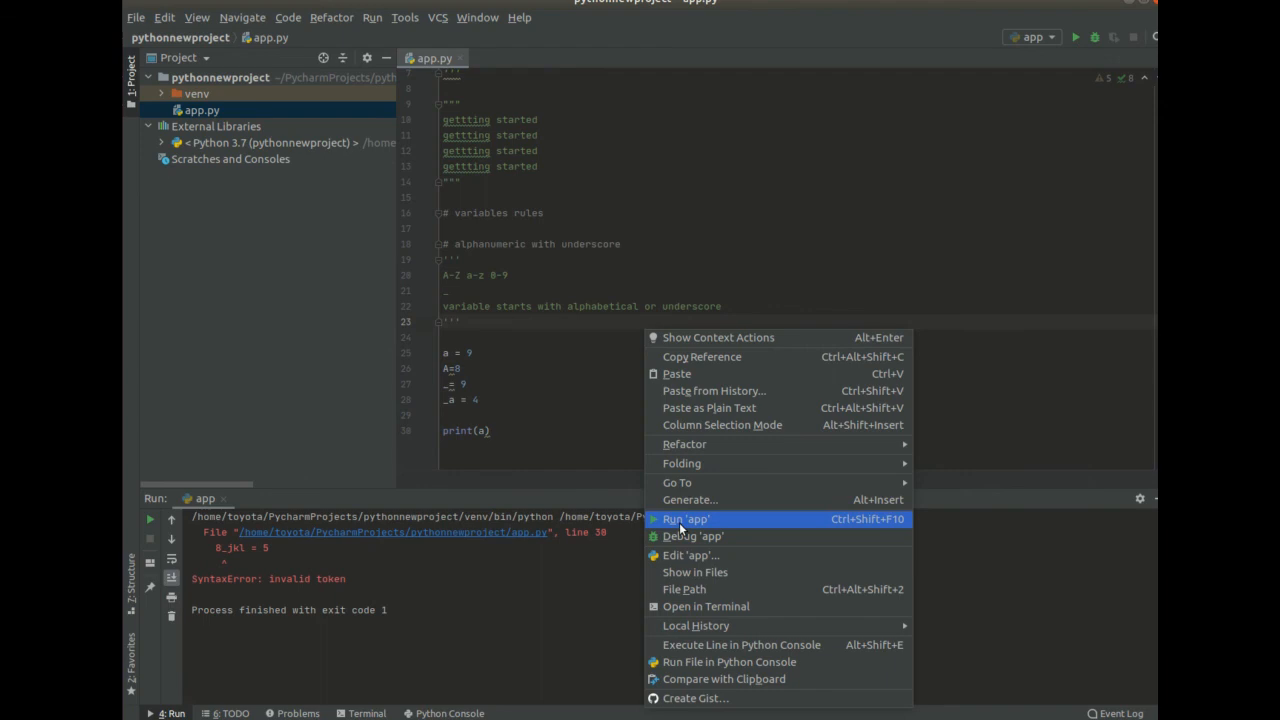
- Run the script to print a, then add a print(_a) line after print(A)
{"action": "left_click", "coordinate": [686, 518]}
{"action": "type", "text": "print(A)"}
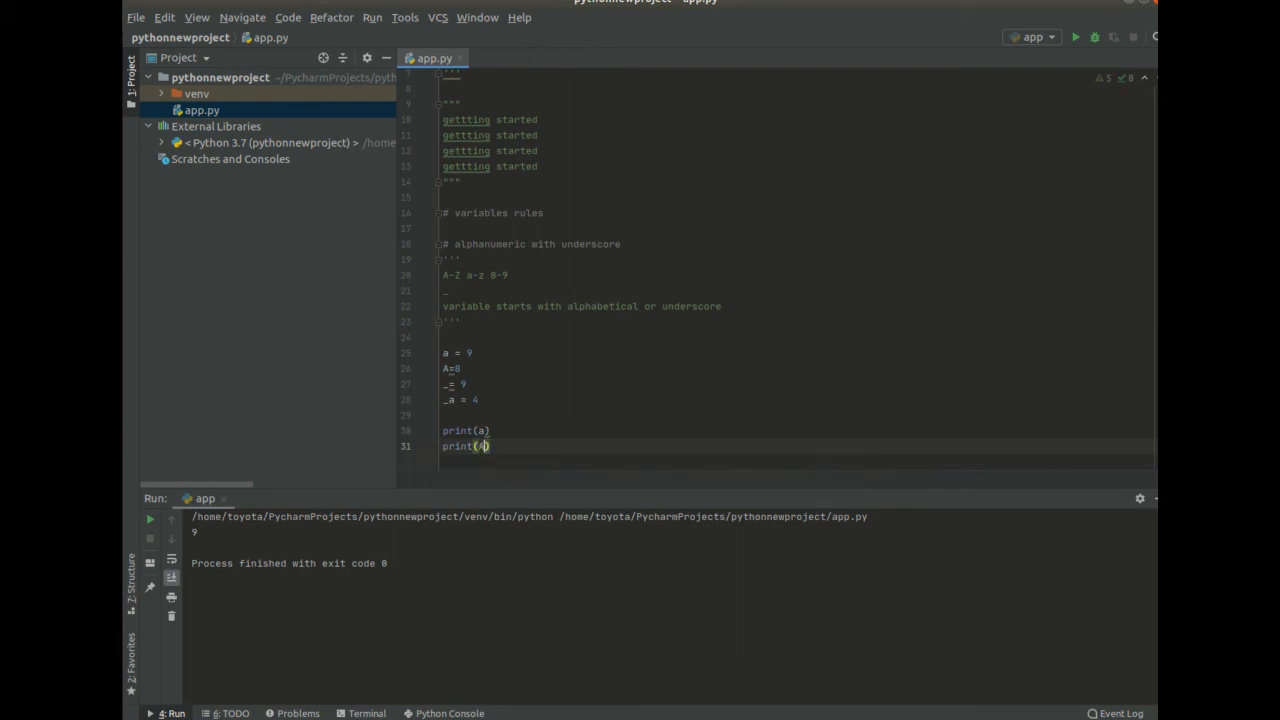
{"action": "right_click", "coordinate": [480, 446]}
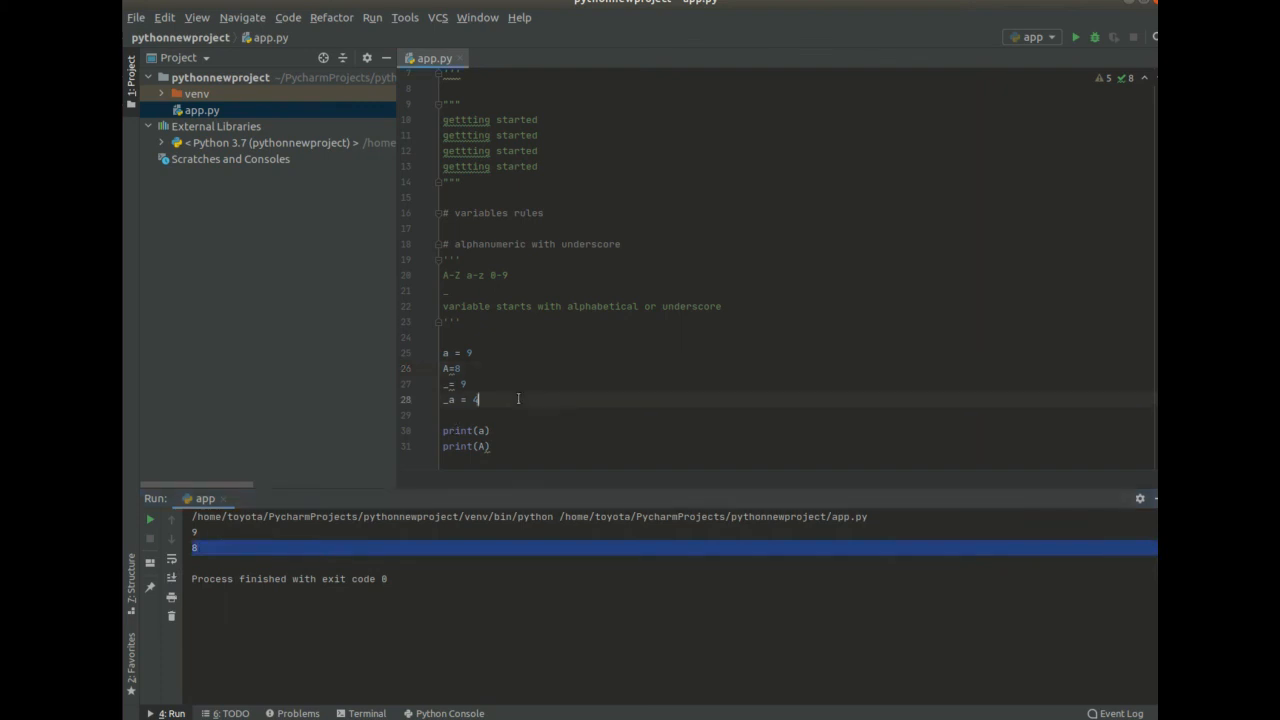
{"action": "left_click", "coordinate": [490, 446]}
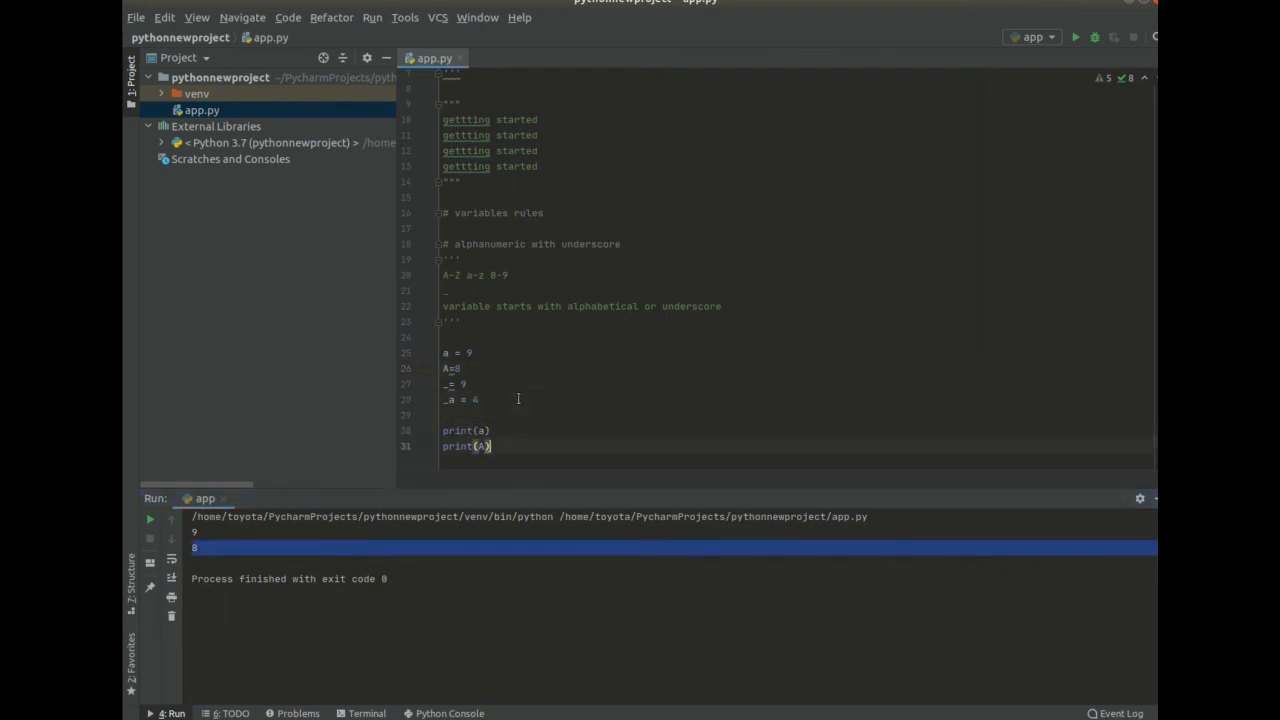
{"action": "type", "text": "print"}
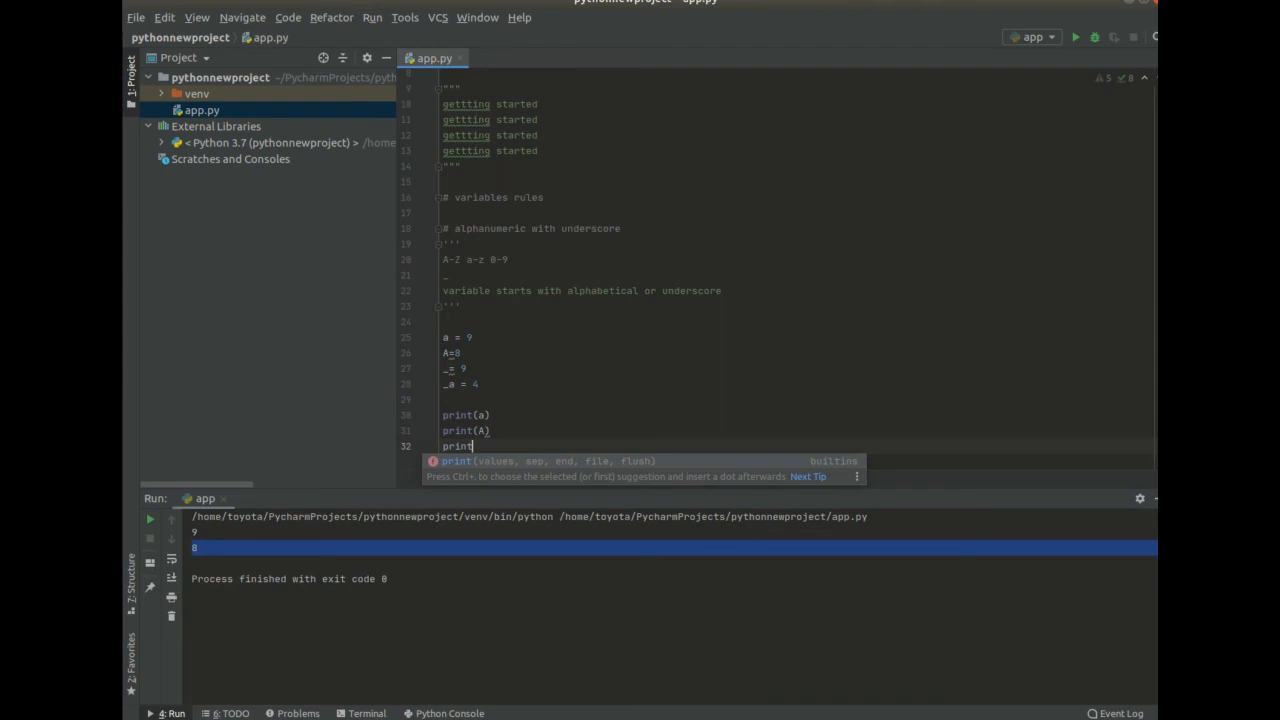
{"action": "type", "text": "(_a)"}
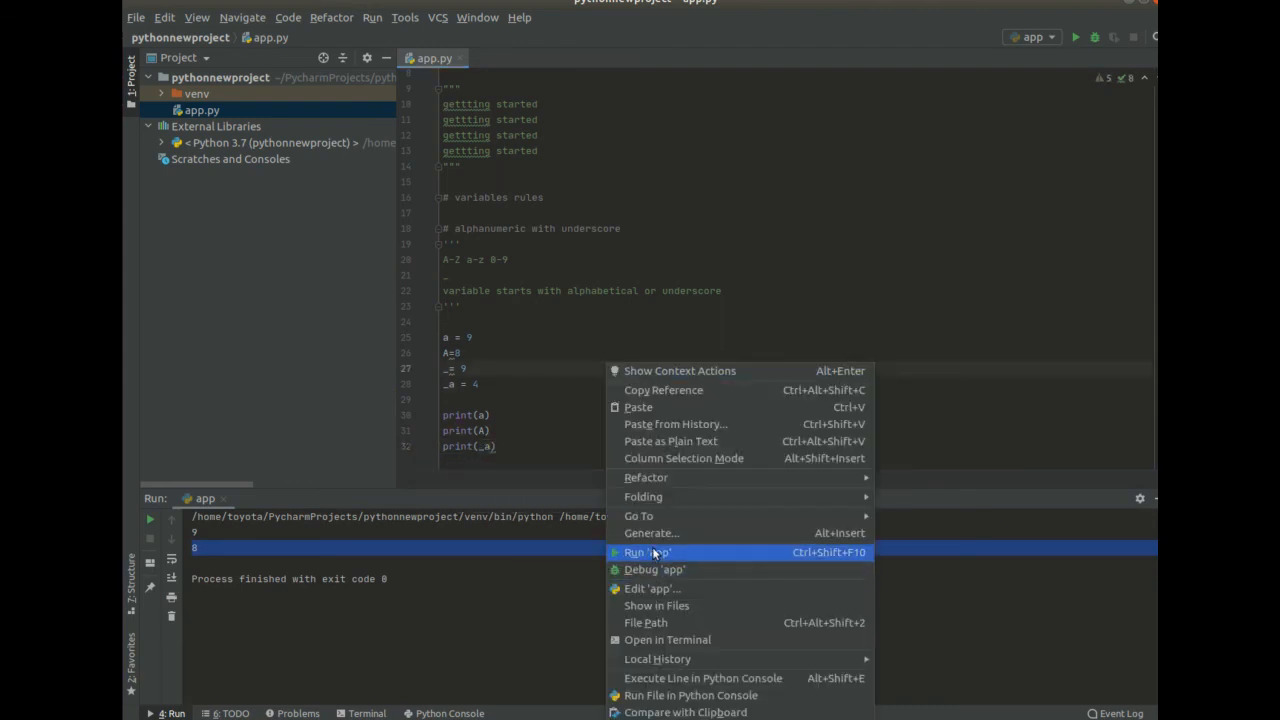
- Rerun the script to output the values and begin another print call
{"action": "left_click", "coordinate": [644, 552]}
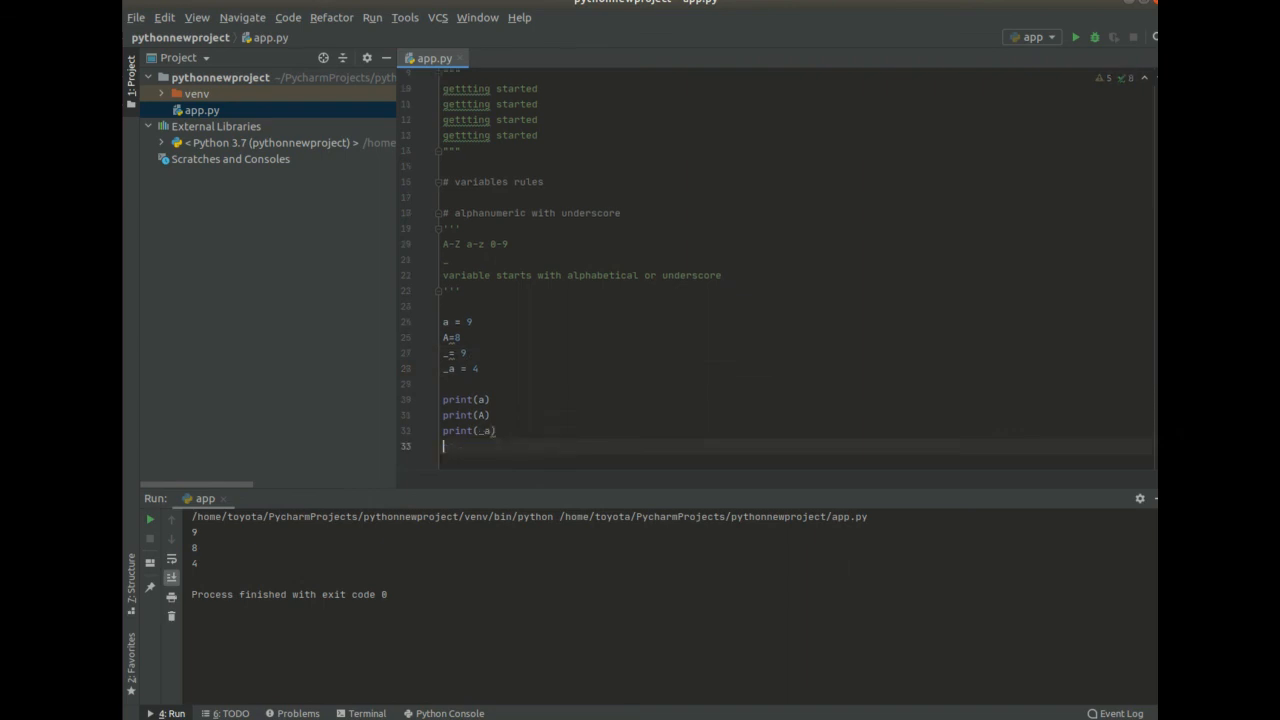
{"action": "type", "text": "print"}
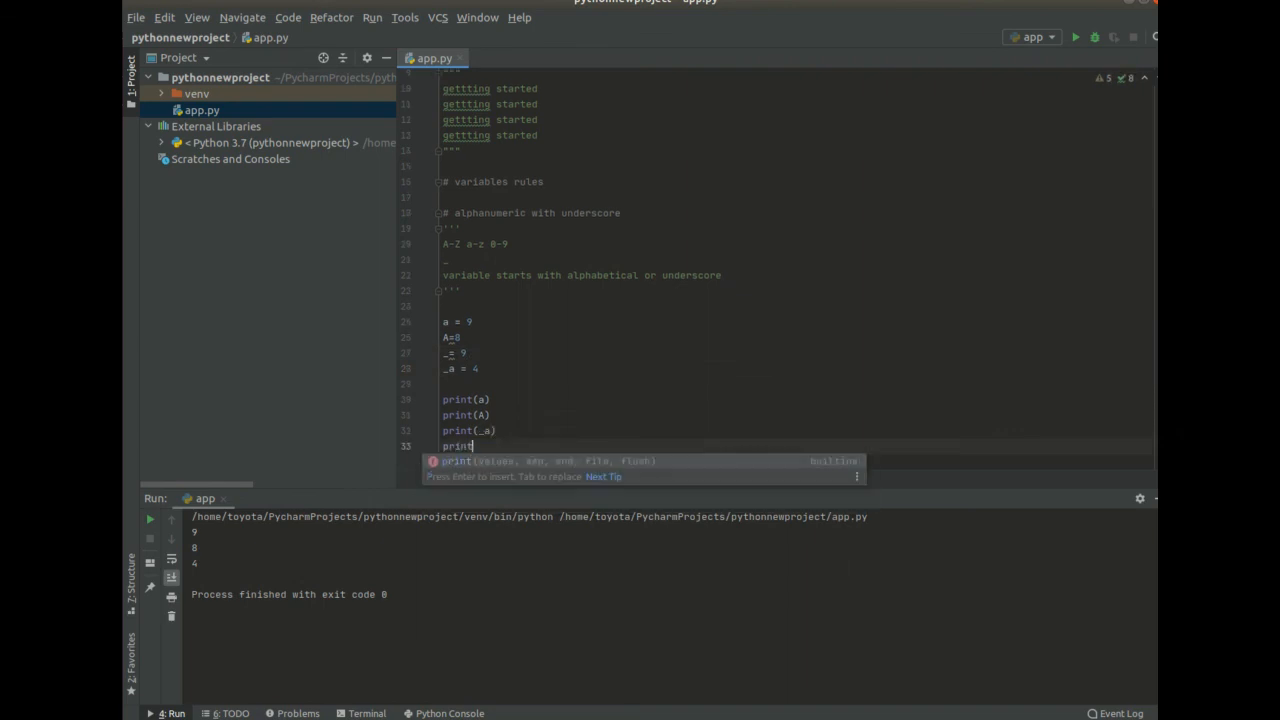
{"action": "type", "text": "("}
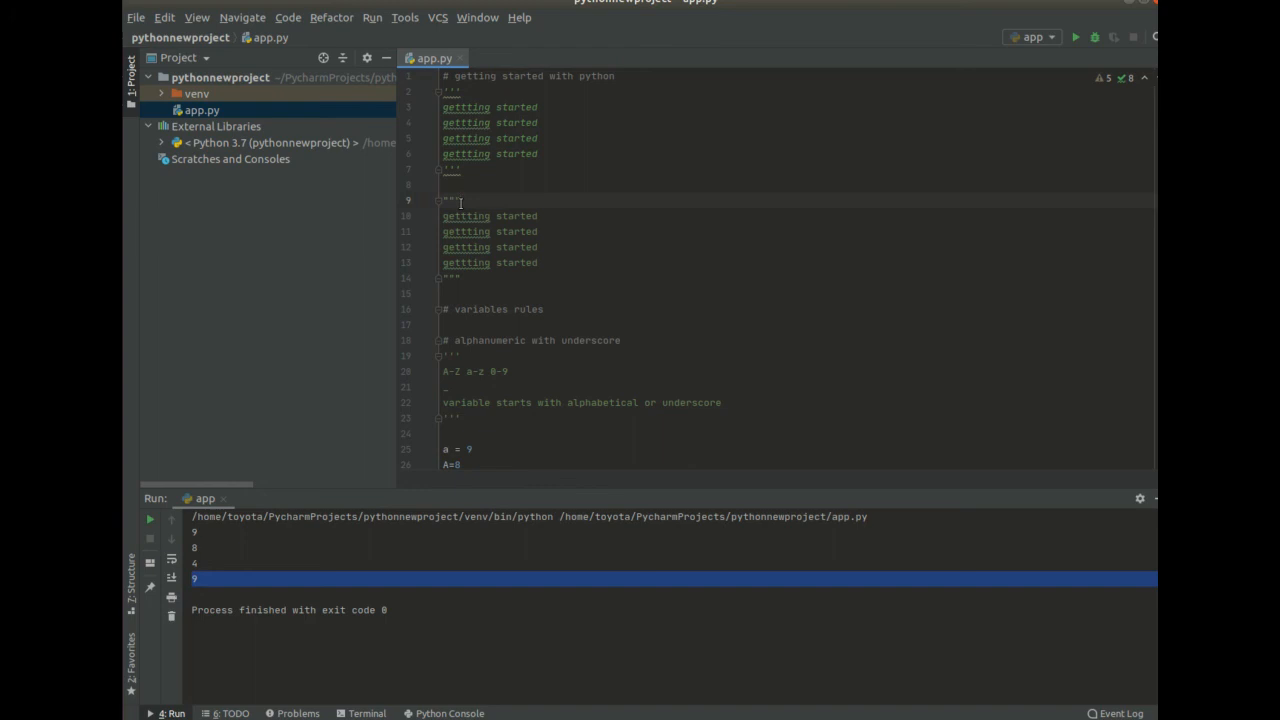
{"action": "left_click_drag", "start_coordinate": [456, 200], "coordinate": [444, 292]}
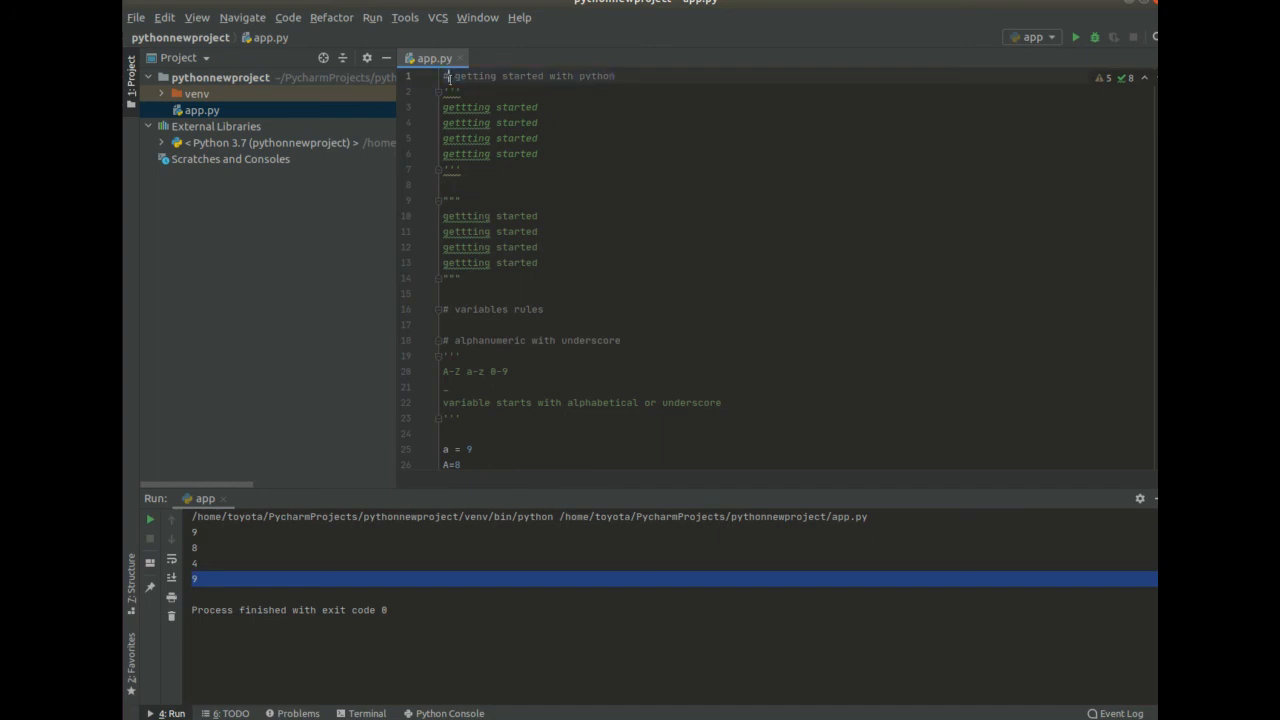
{"action": "scroll", "scroll_direction": "down", "scroll_amount": 3}
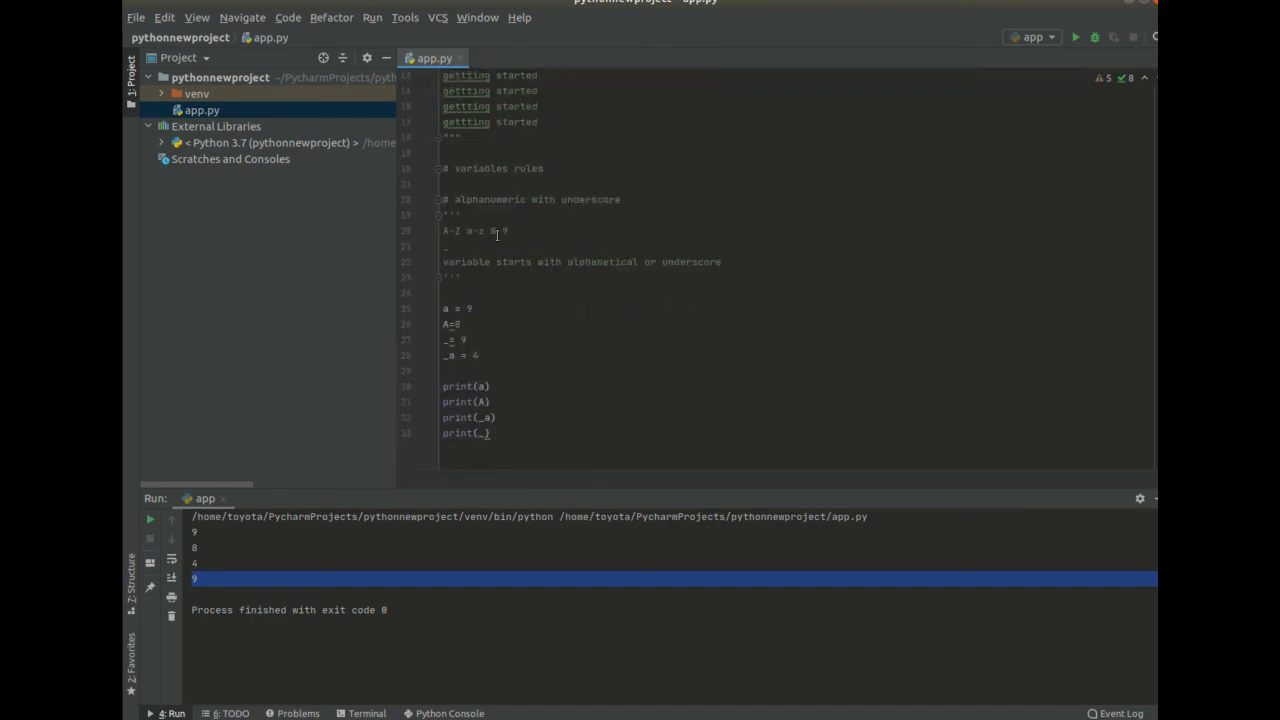